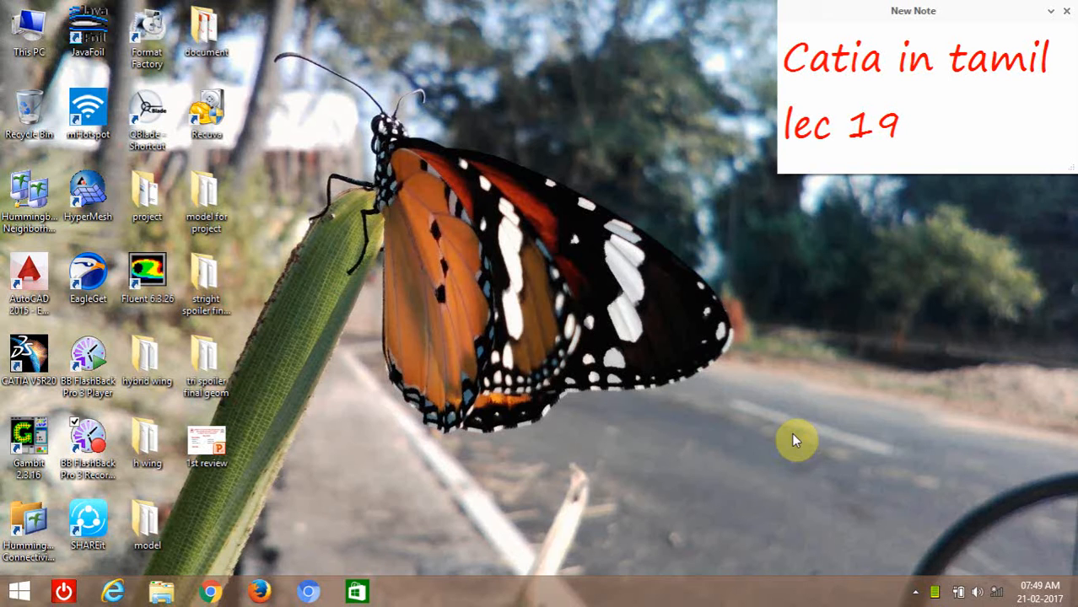
pyautogui.moveTo(373, 213)
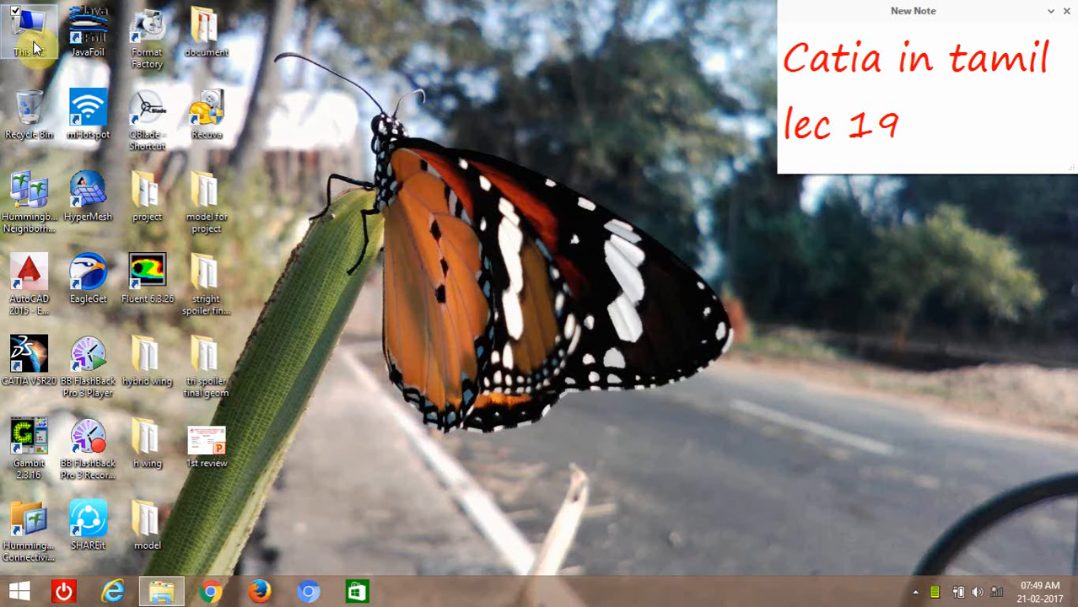
# Browse to C:\Program Files (x86)\Dassault Systemes\B20\intel_a\code\command in File Explorer.
pyautogui.doubleClick(29, 26)
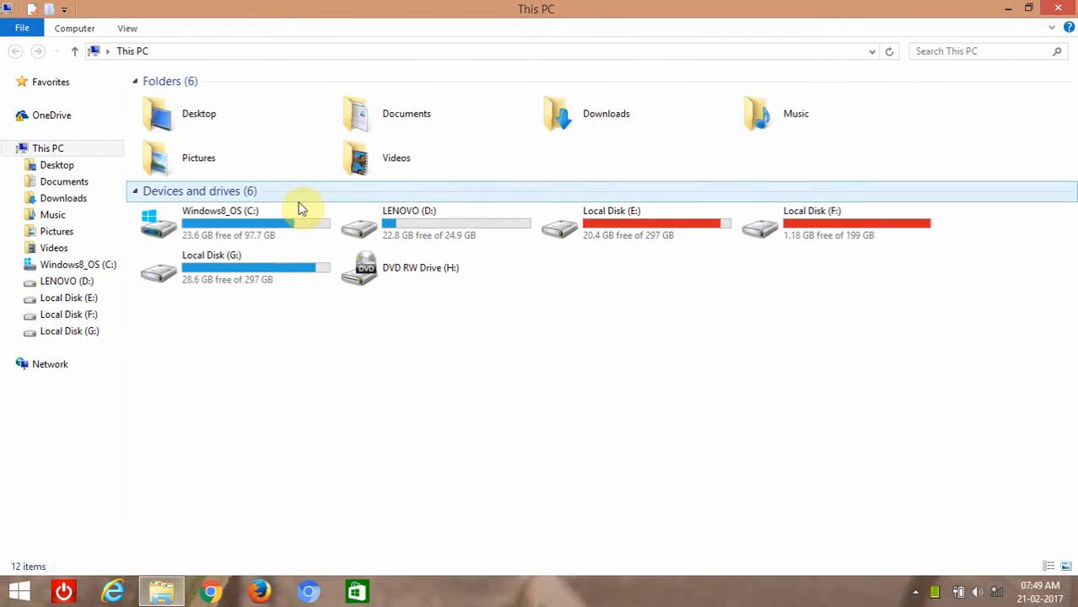
pyautogui.doubleClick(220, 223)
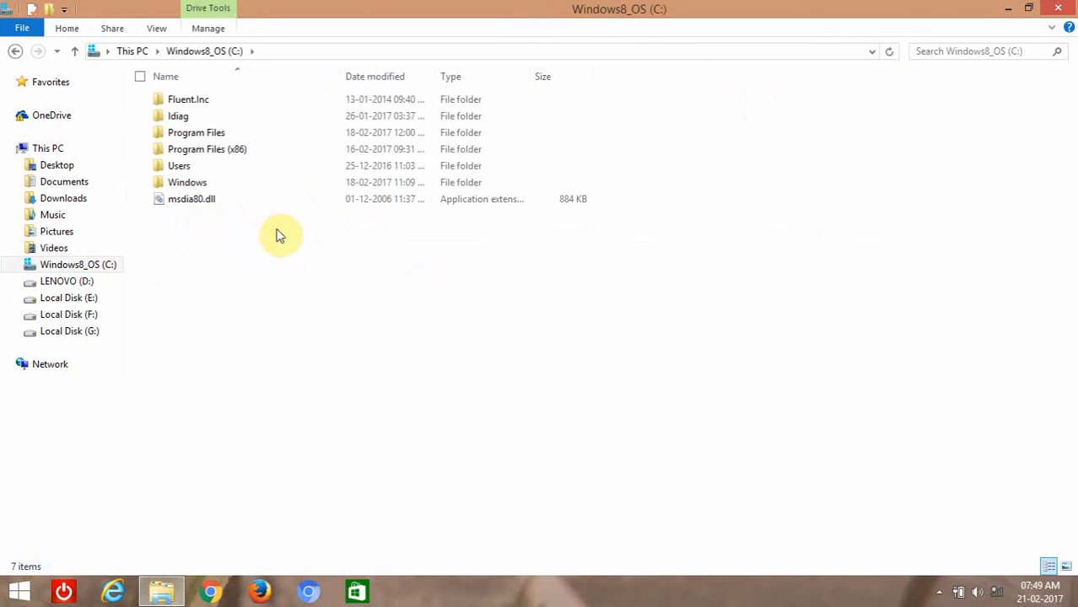
pyautogui.doubleClick(207, 148)
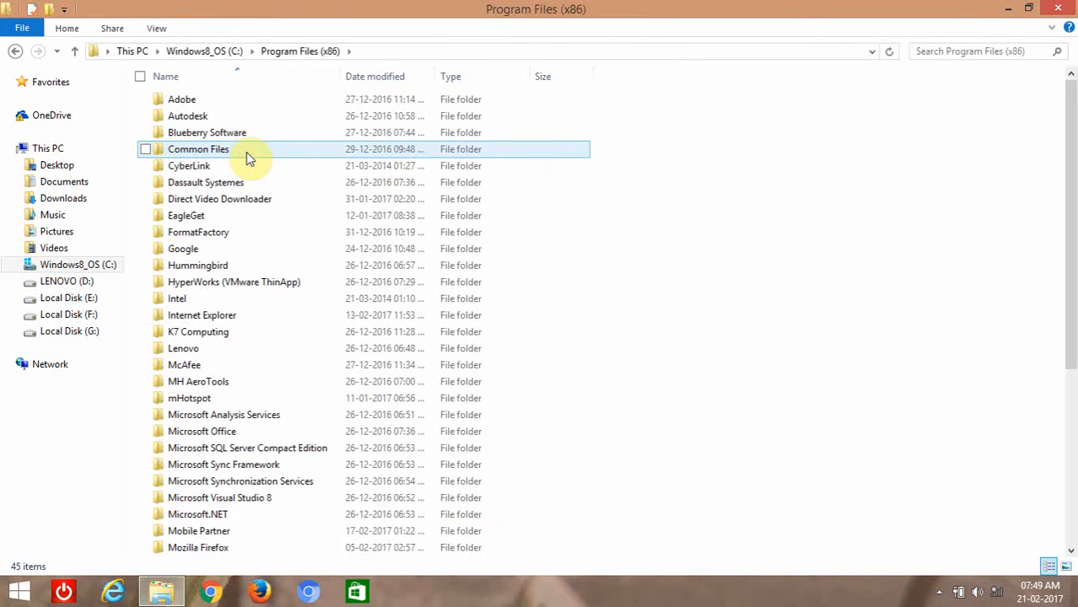
pyautogui.click(205, 182)
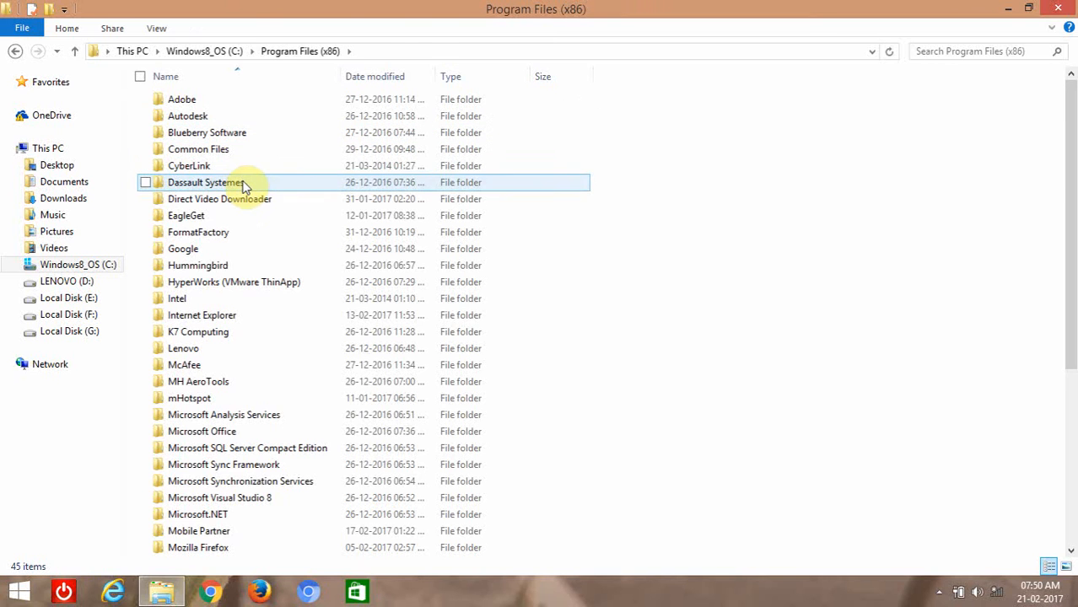
pyautogui.doubleClick(207, 182)
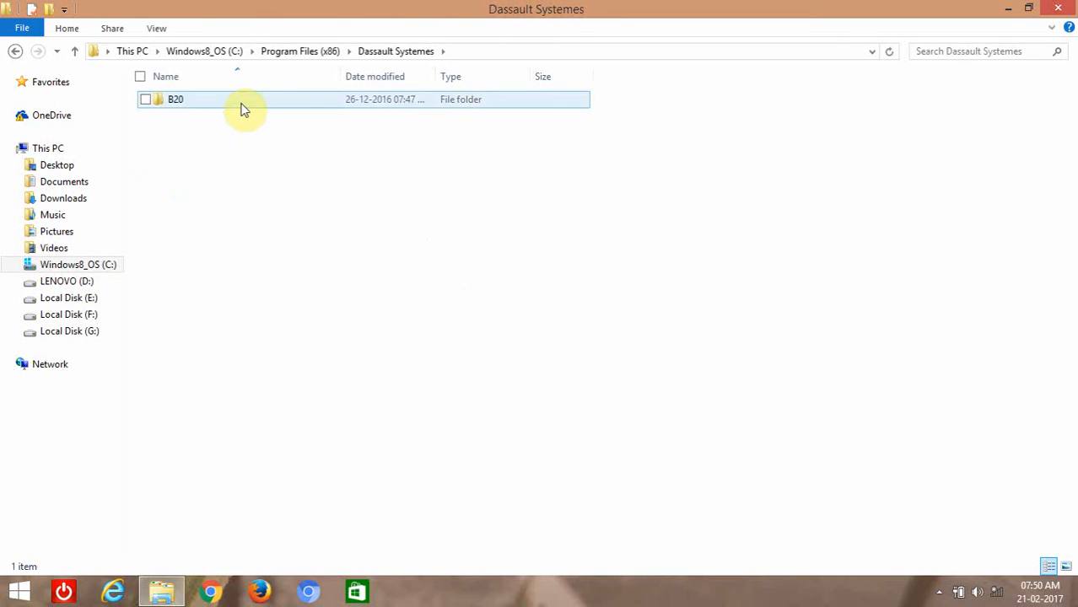
pyautogui.doubleClick(176, 99)
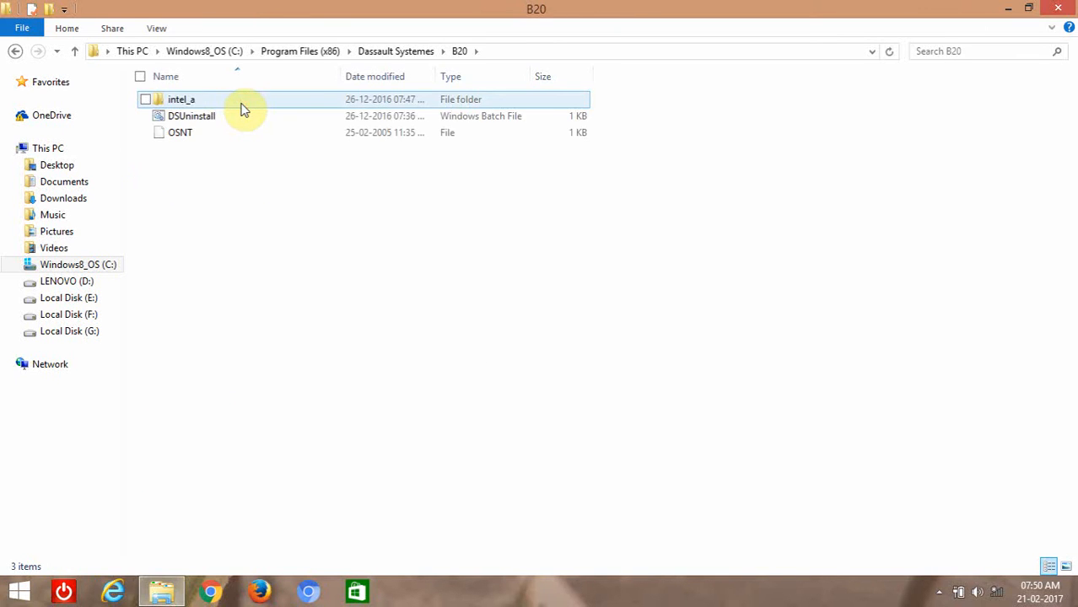
pyautogui.doubleClick(181, 99)
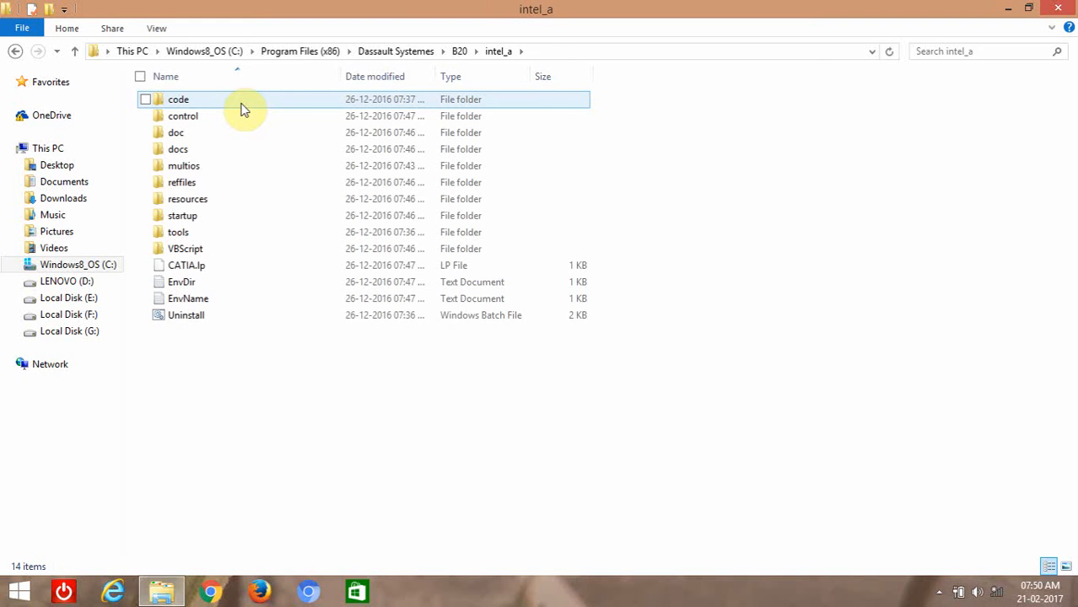
pyautogui.doubleClick(178, 98)
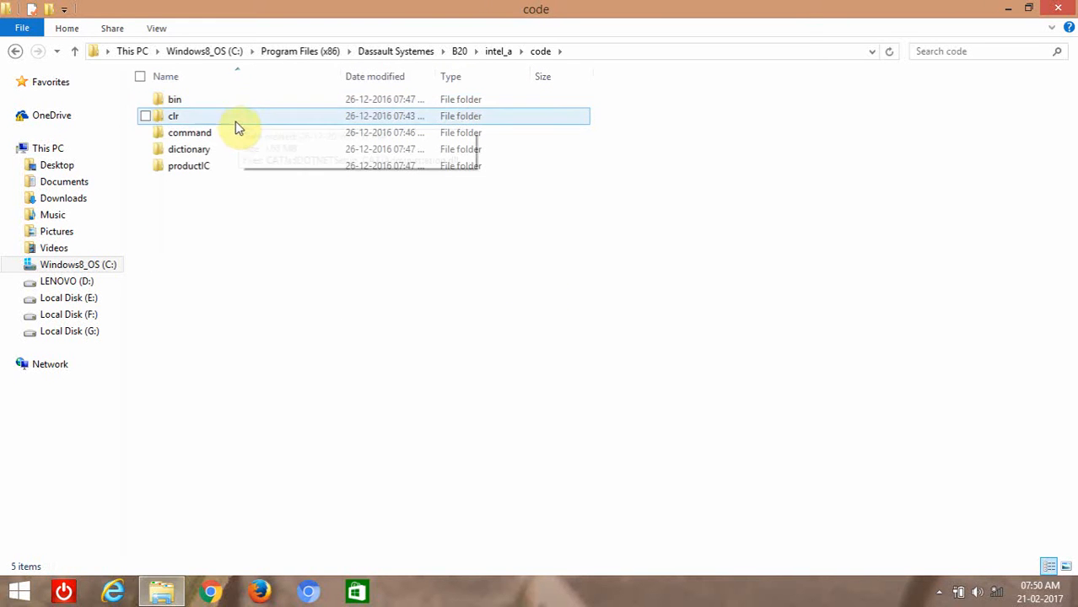
pyautogui.doubleClick(189, 133)
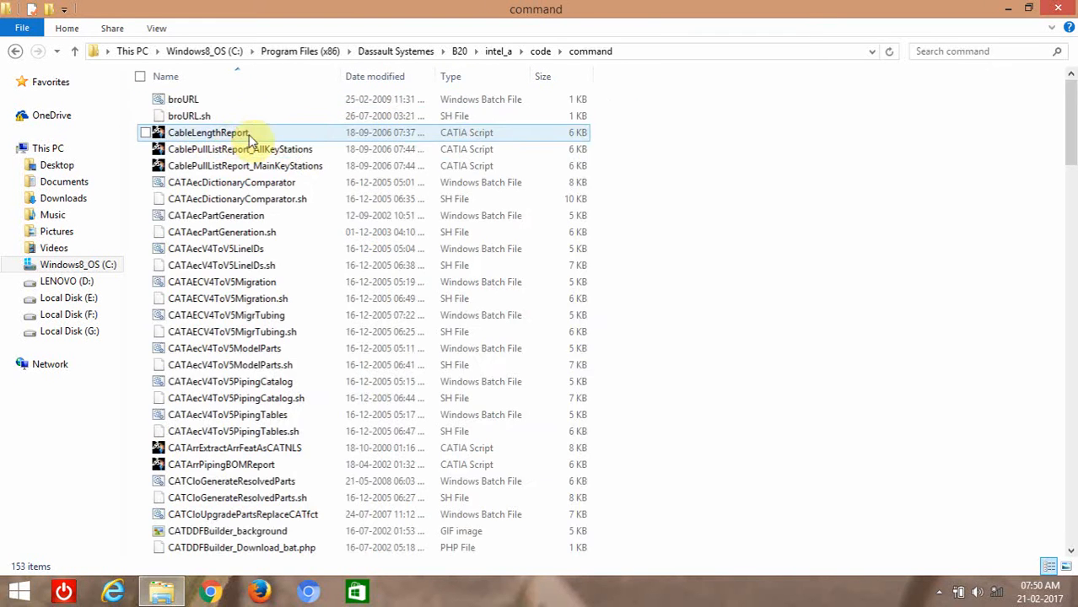
# Copy the GSD_PointSplineLoftFromExcel workbook from the command folder.
pyautogui.scroll(-3)
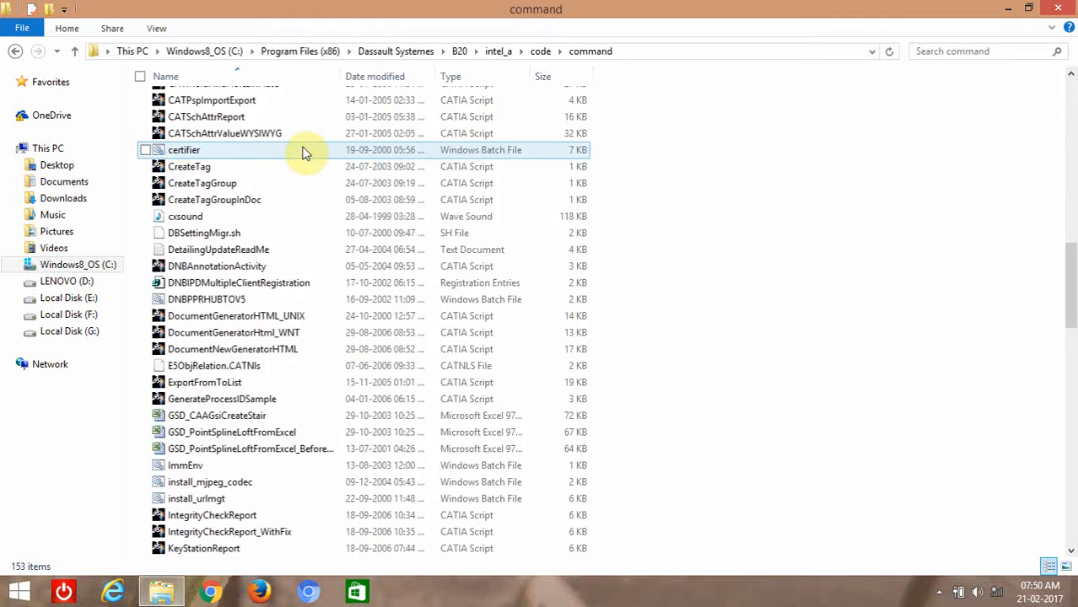
pyautogui.scroll(-3)
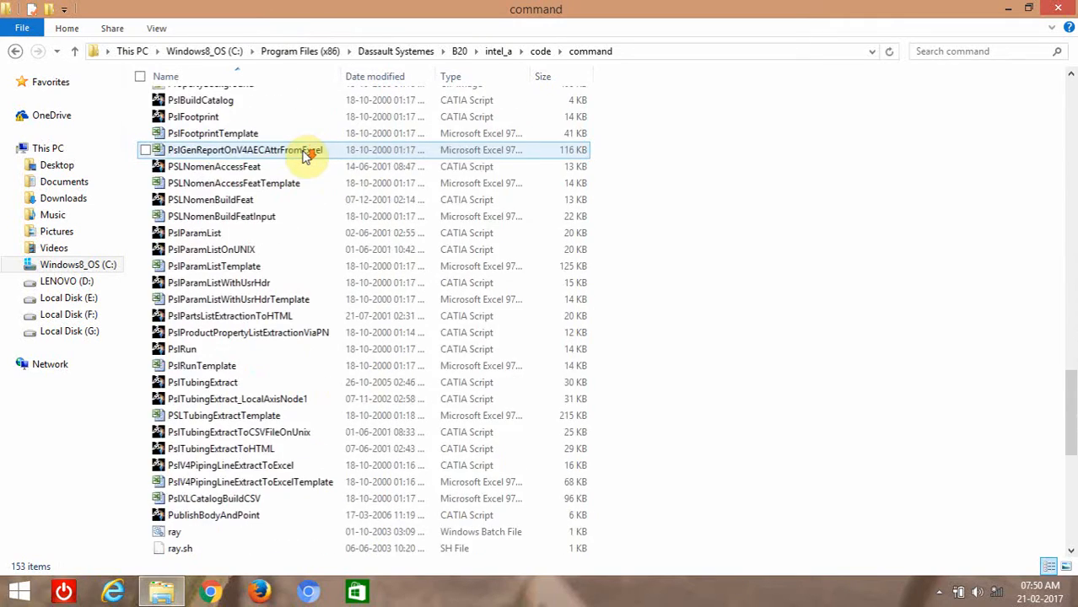
pyautogui.scroll(-3)
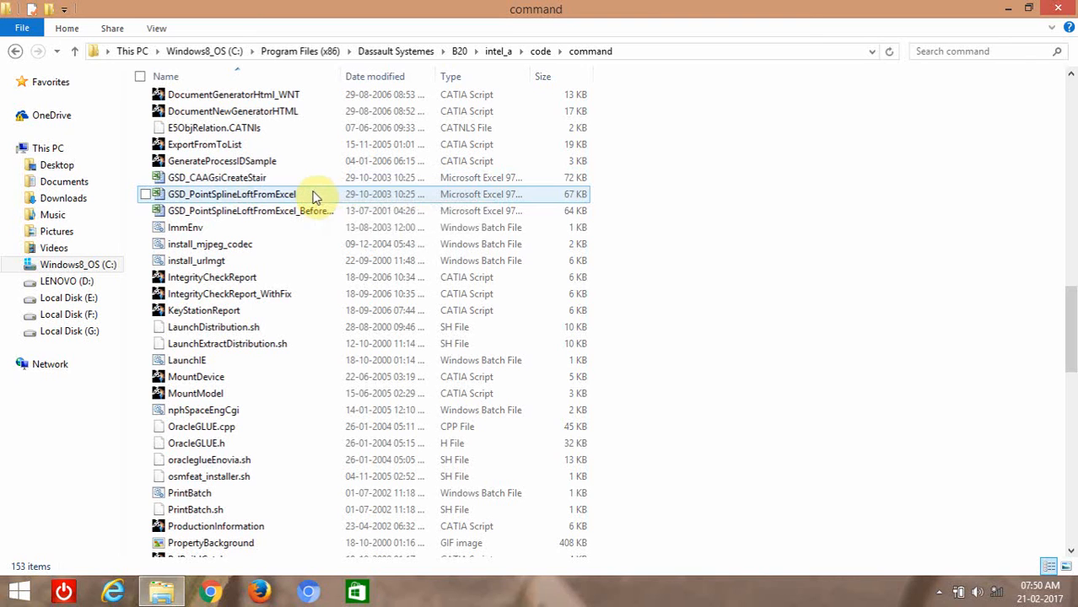
pyautogui.moveTo(314, 194)
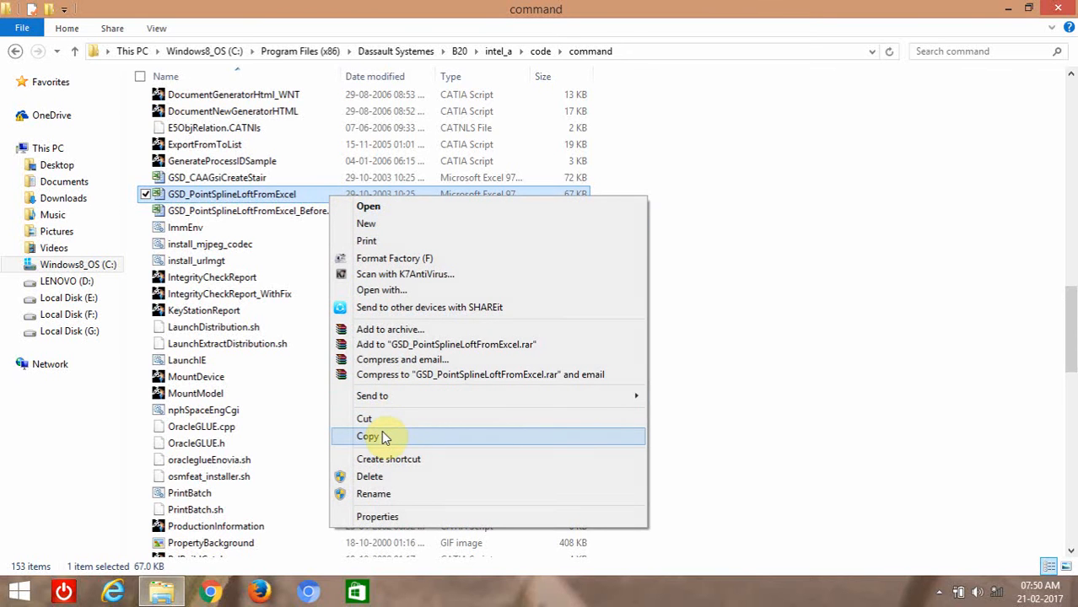
pyautogui.click(367, 436)
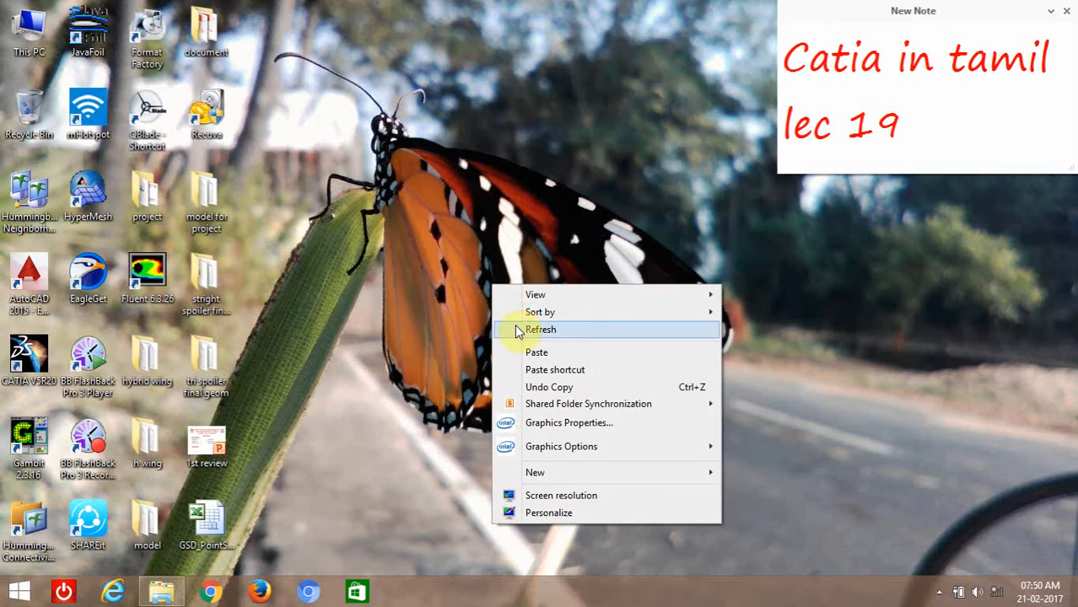
# Refresh the desktop so the pasted GSD_PointSplineLoftFromExcel workbook appears.
pyautogui.click(540, 329)
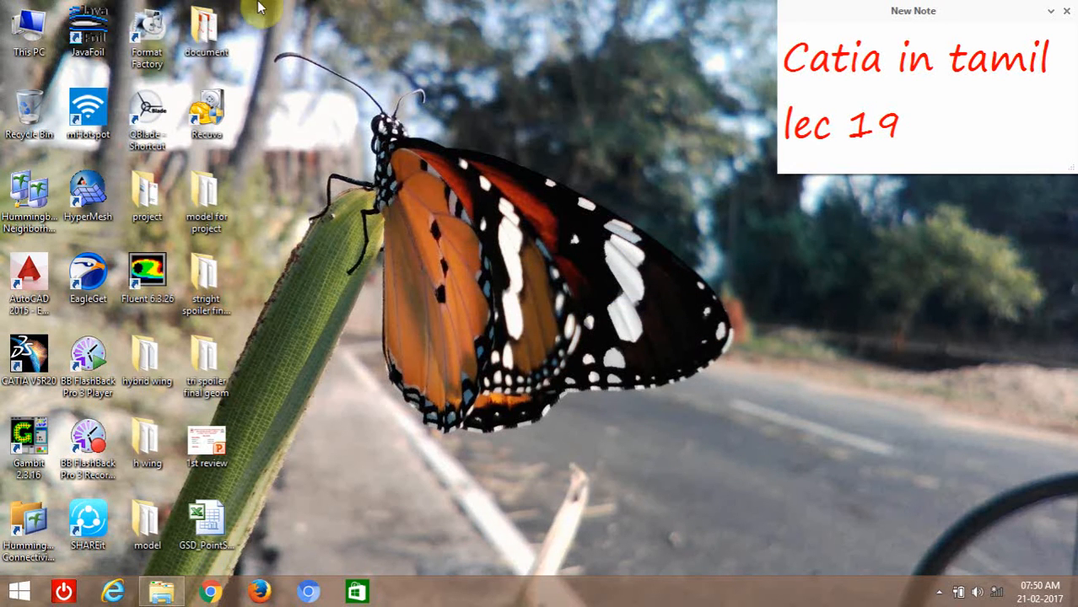
pyautogui.click(28, 354)
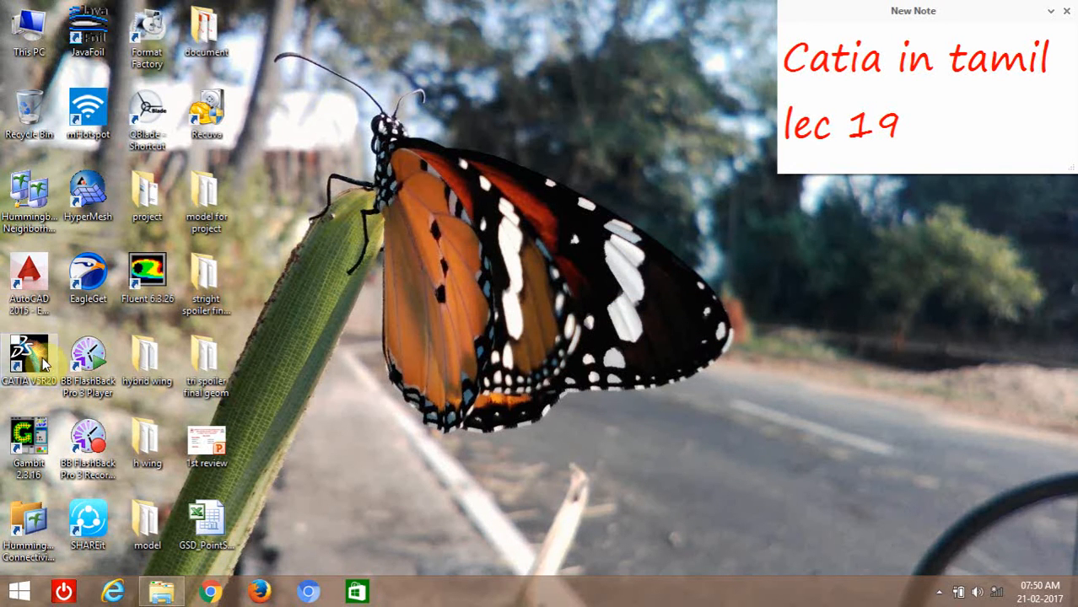
pyautogui.moveTo(742, 267)
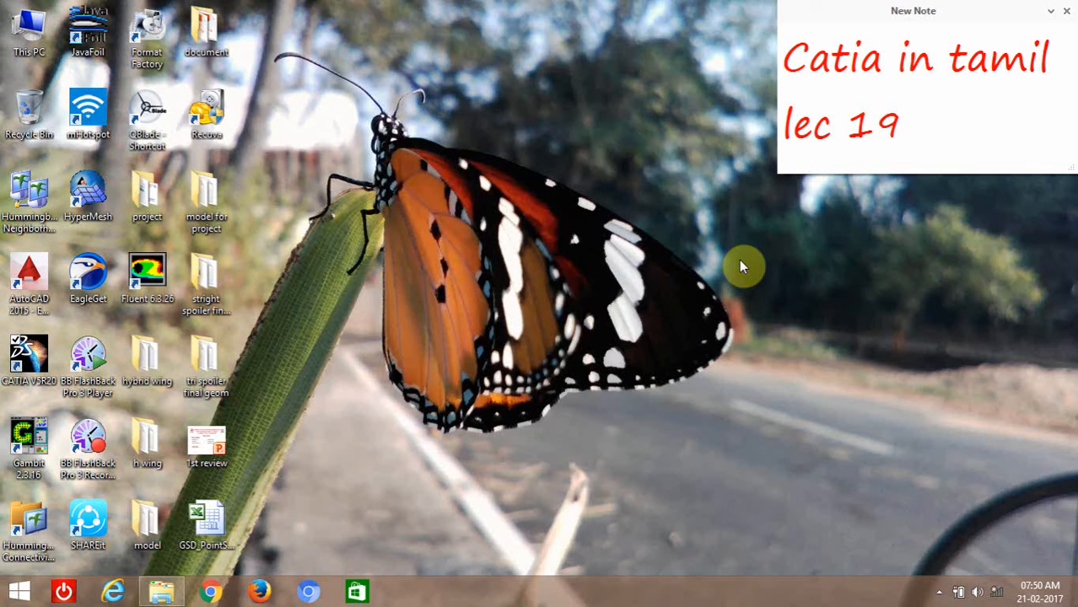
# Launch CATIA V5R20, dismiss the Welcome dialog, and create Part1 in Part Design.
pyautogui.doubleClick(29, 358)
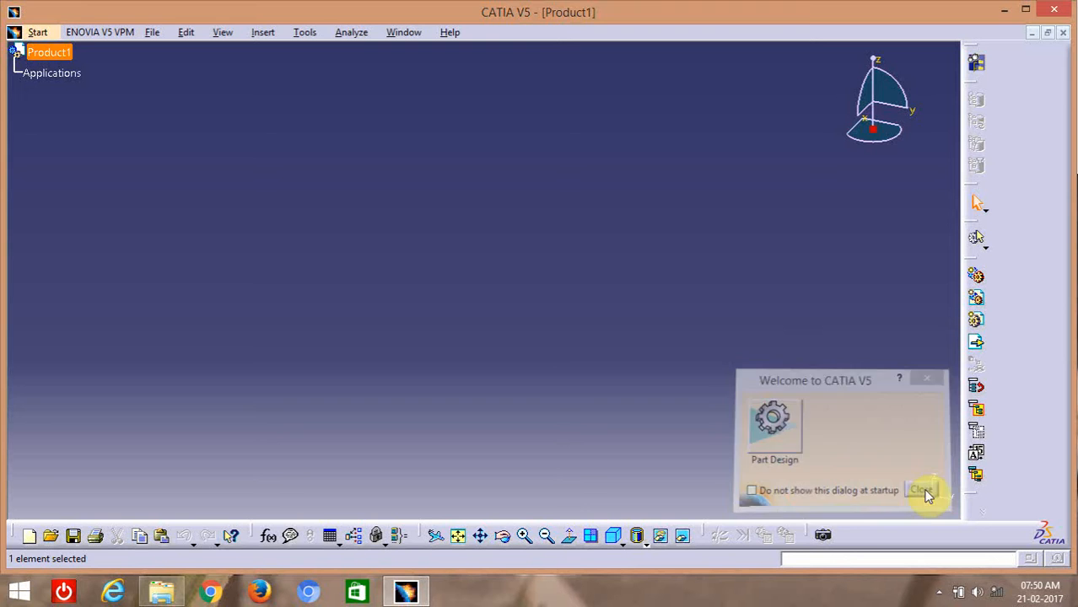
pyautogui.click(922, 490)
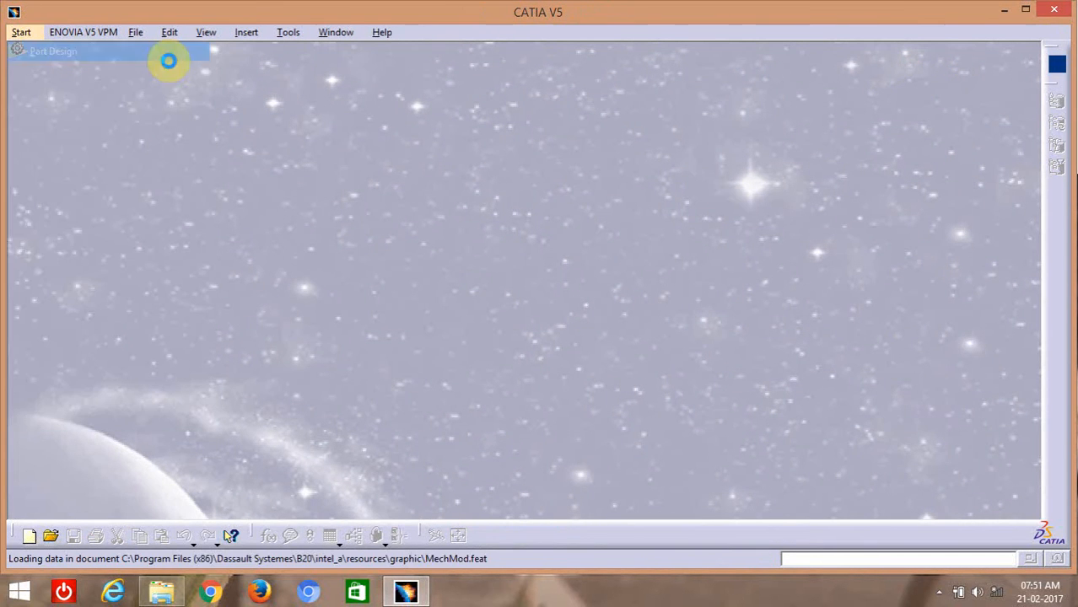
pyautogui.click(53, 51)
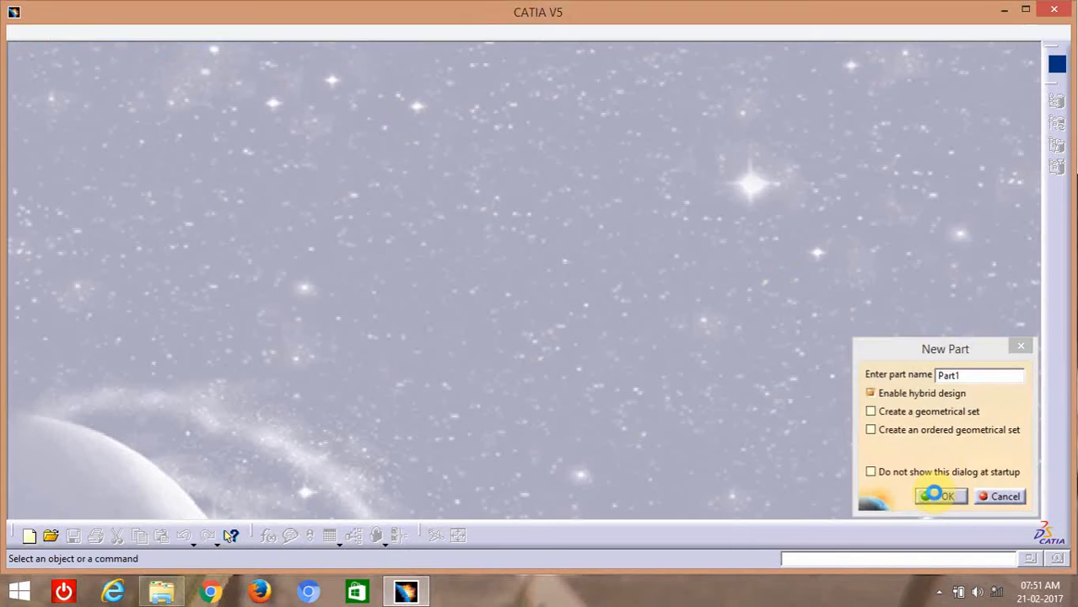
pyautogui.click(940, 496)
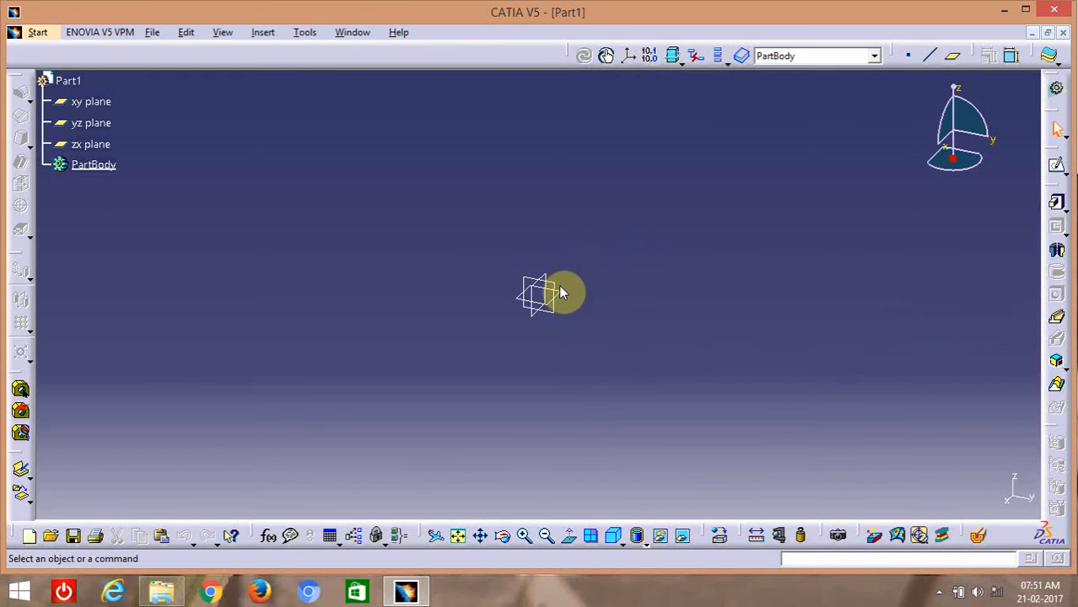
pyautogui.click(537, 295)
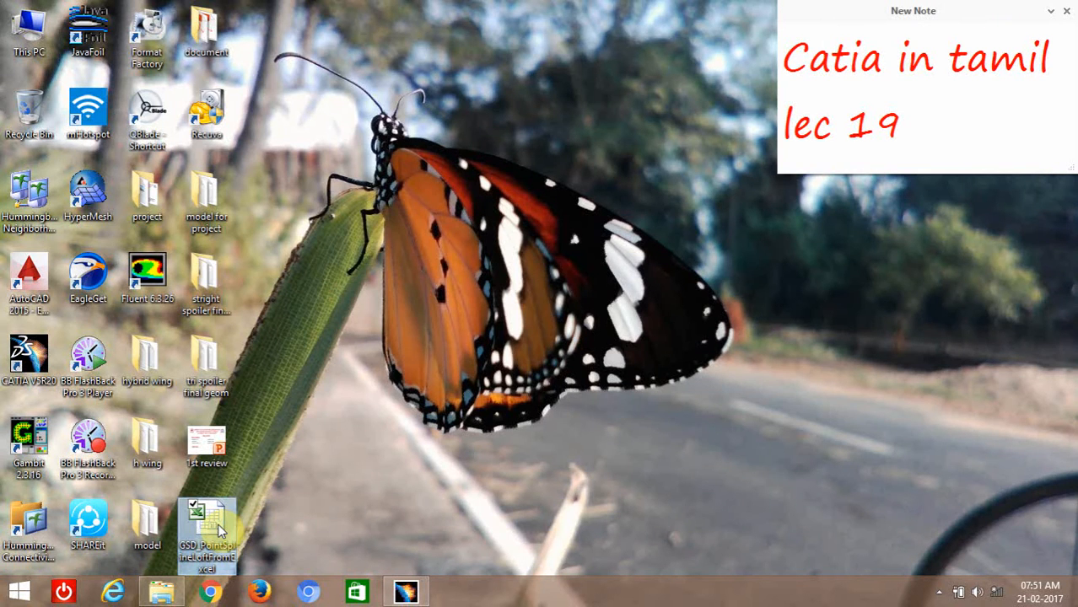
# Open the GSD_PointSplineLoftFromExcel workbook from the desktop in Excel.
pyautogui.doubleClick(207, 531)
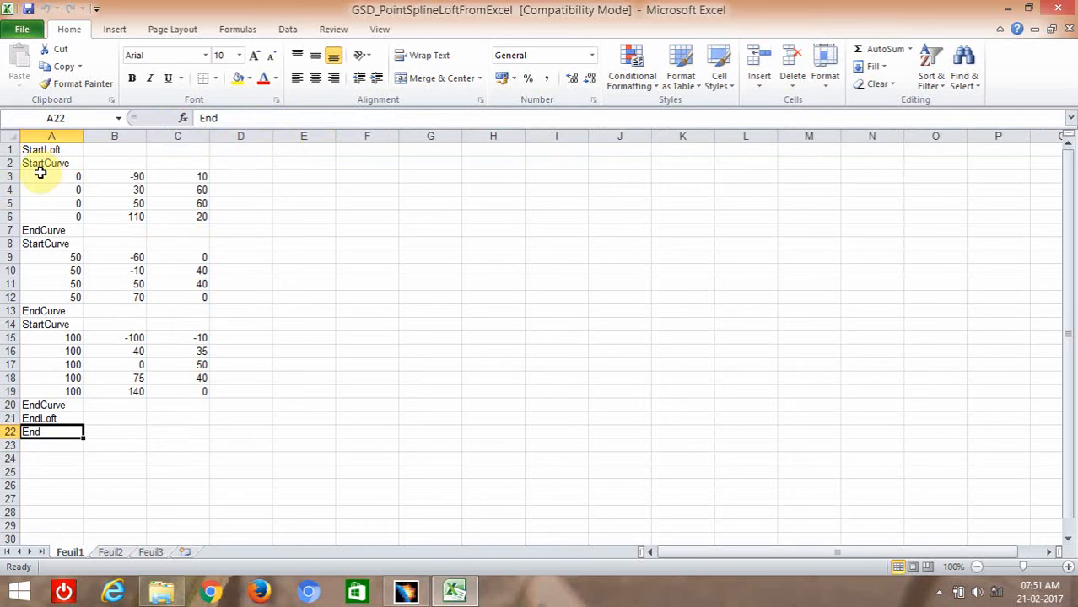
# Clear sample coordinates A3:C19 and move the EndCurve, EndLoft, End markers aside.
pyautogui.click(51, 176)
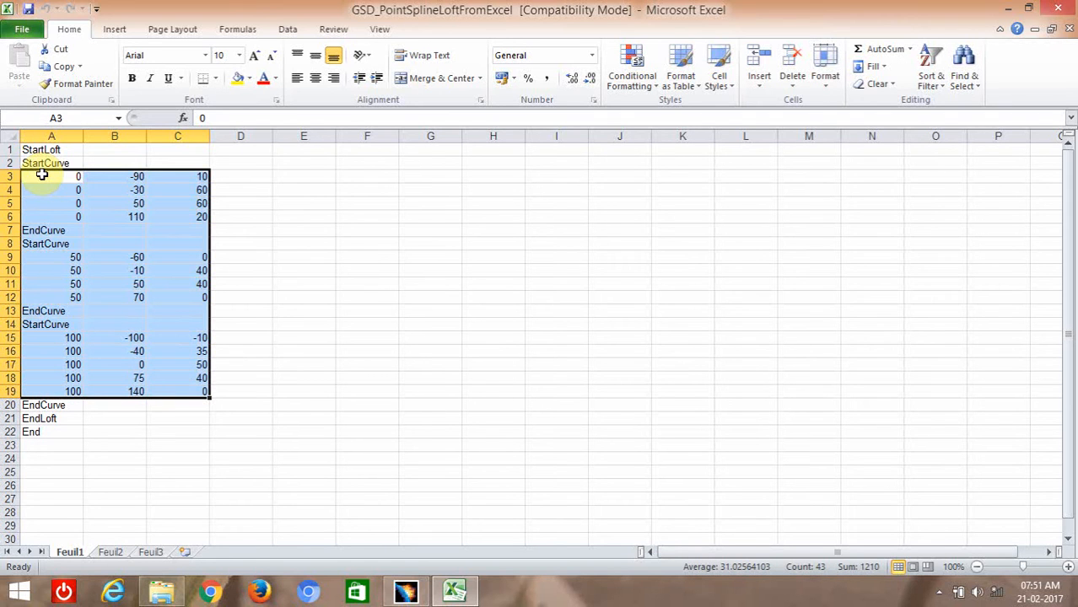
pyautogui.press('Delete')
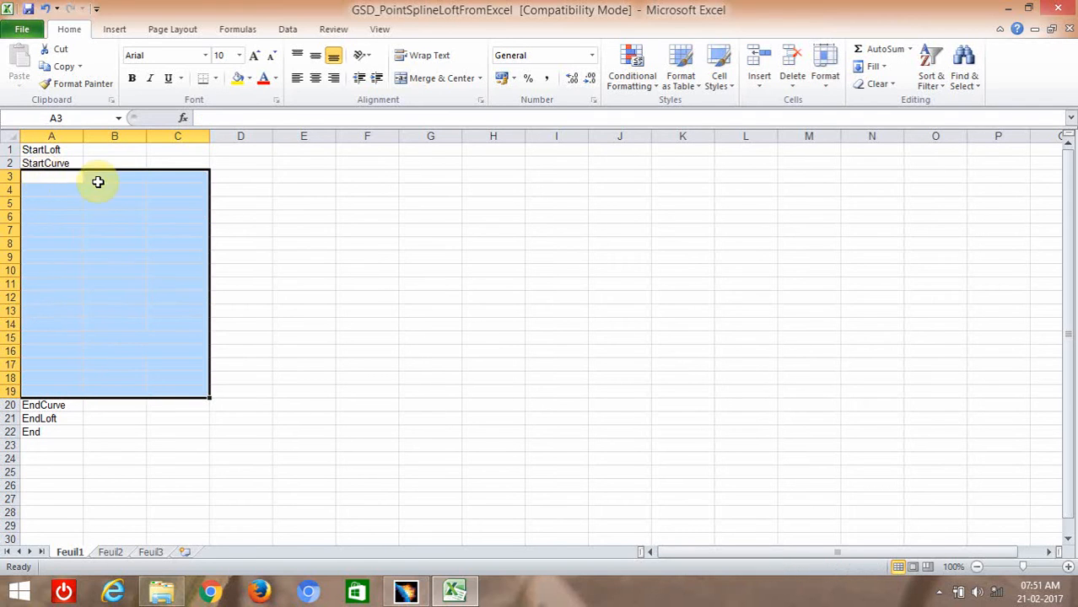
pyautogui.click(44, 405)
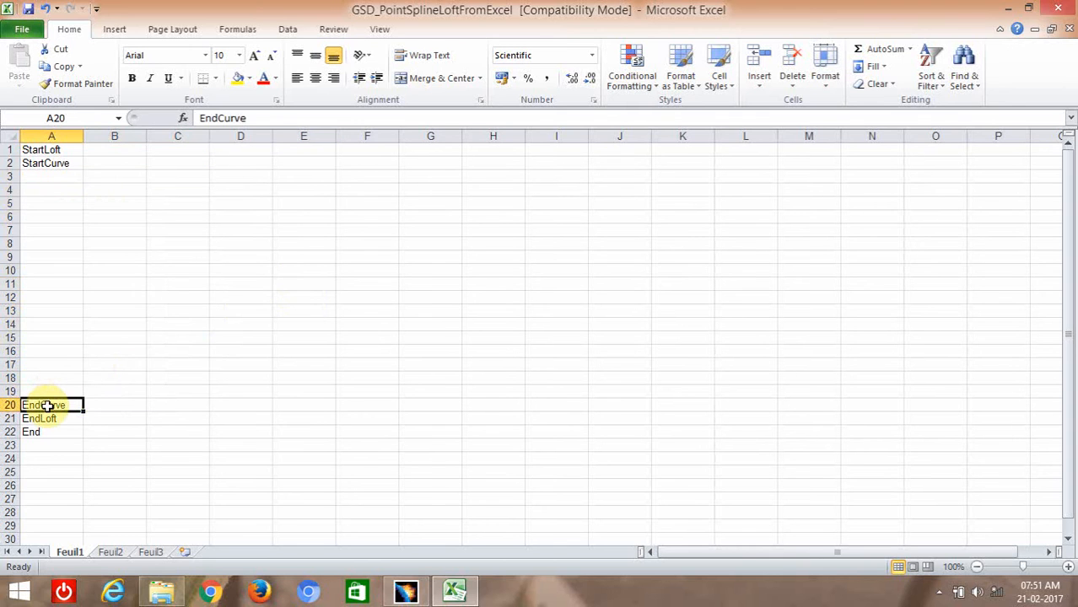
pyautogui.moveTo(51, 405); pyautogui.dragTo(51, 432)
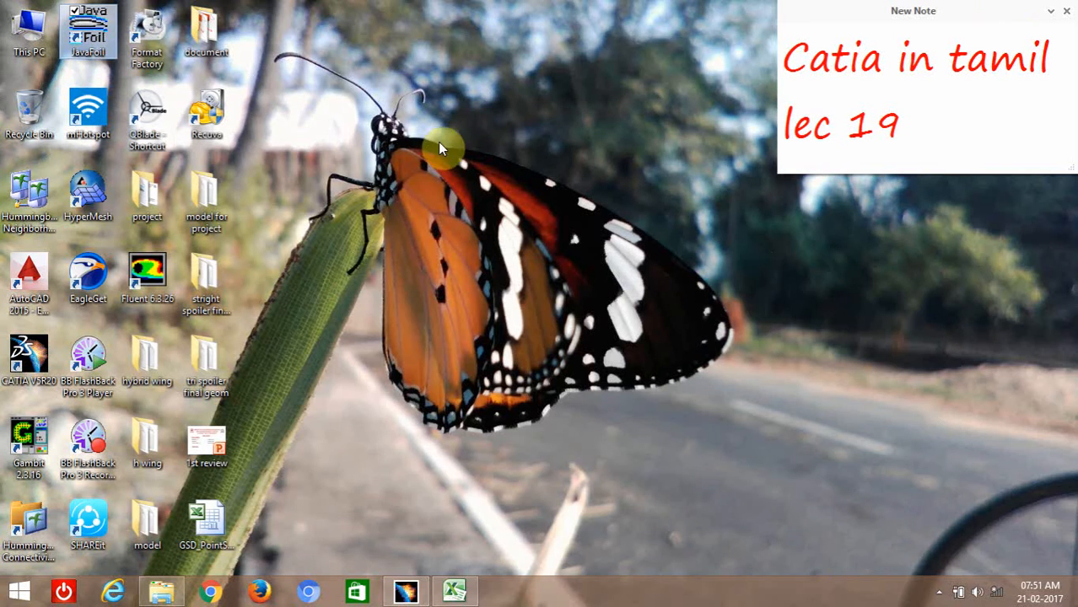
# Launch JavaFoil, copy the NACA 0018 airfoil coordinates, and return to Excel.
pyautogui.doubleClick(88, 30)
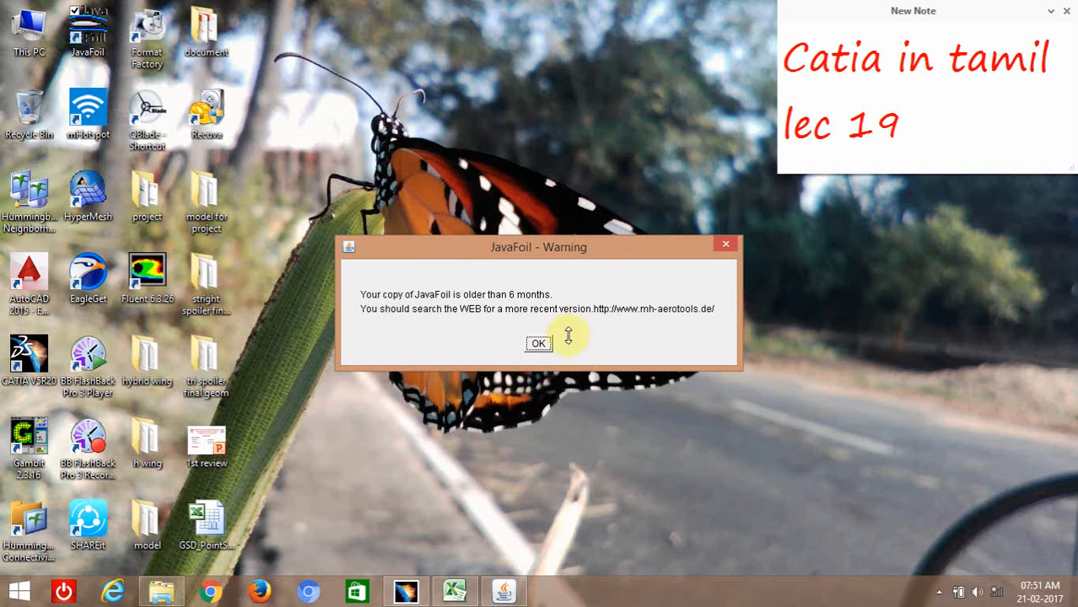
pyautogui.click(538, 343)
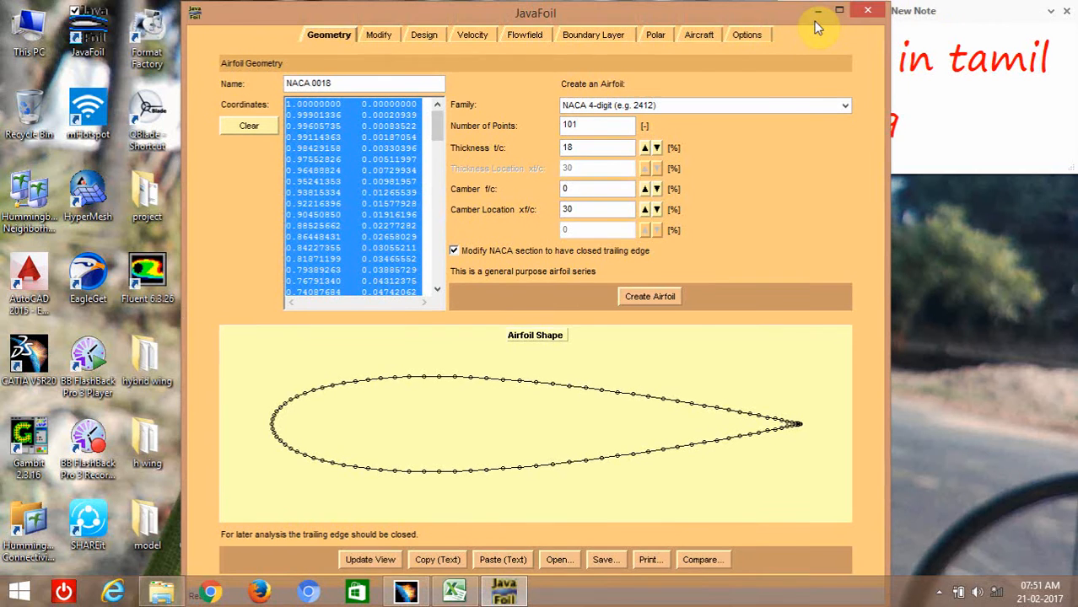
pyautogui.click(454, 590)
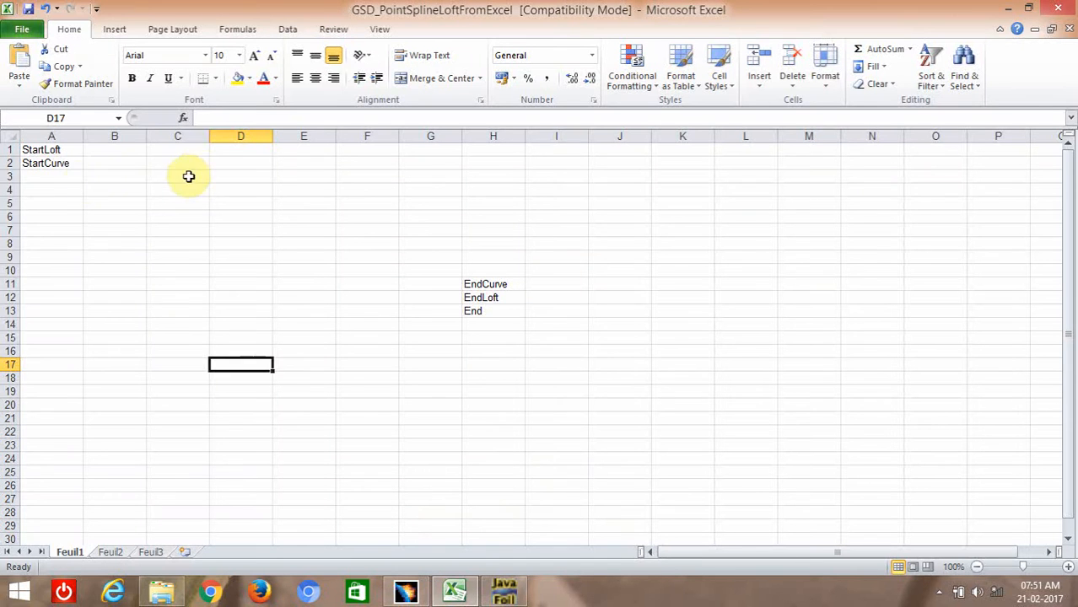
# Paste the airfoil coordinates at B3, fill A3:A103 with 0, and put markers at A104.
pyautogui.click(115, 176)
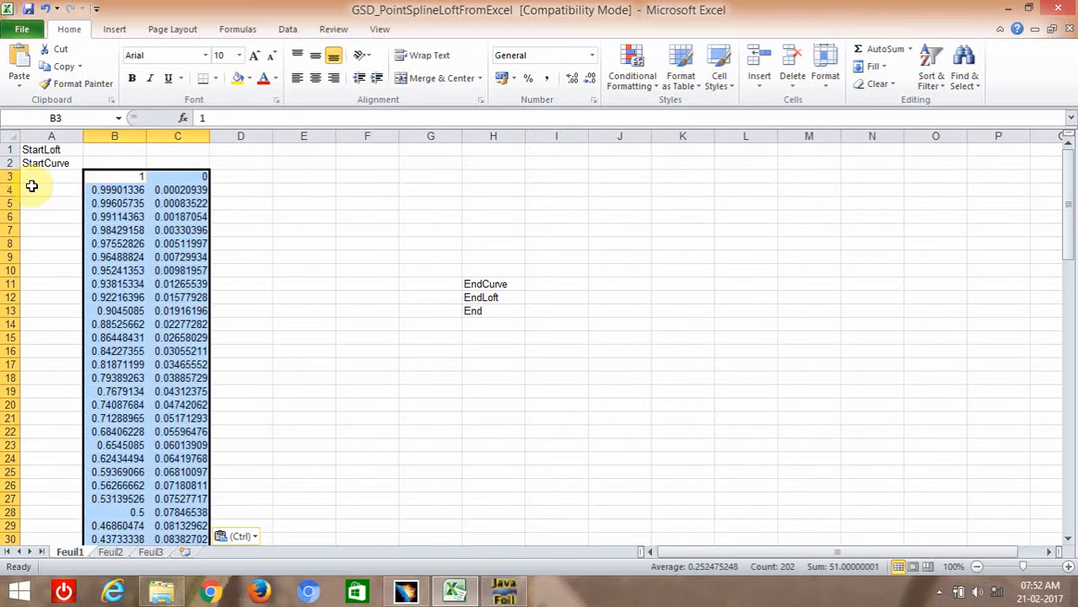
pyautogui.click(51, 176)
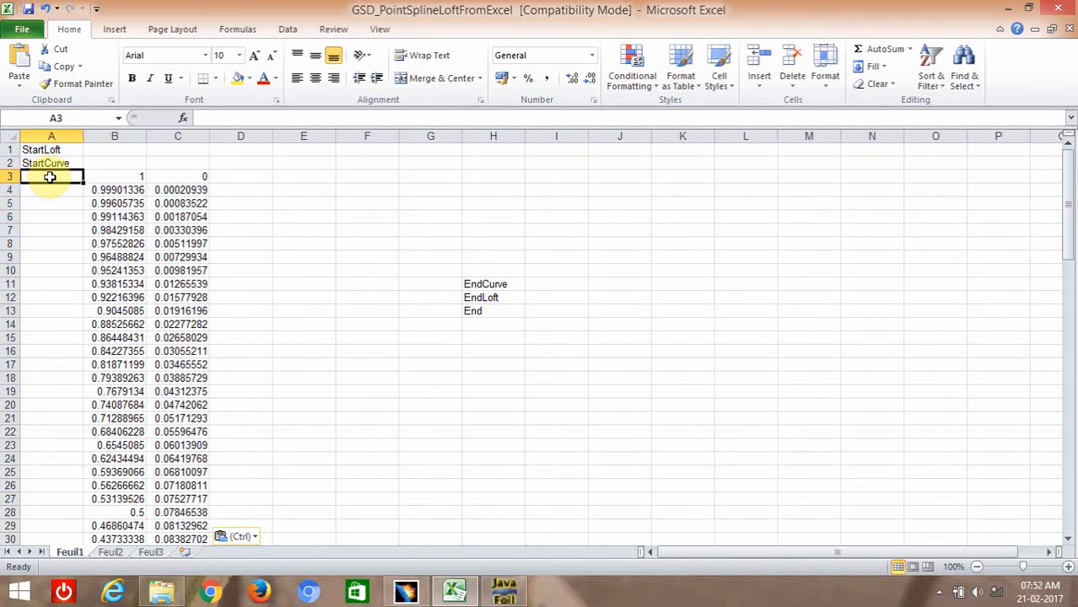
pyautogui.write('0')
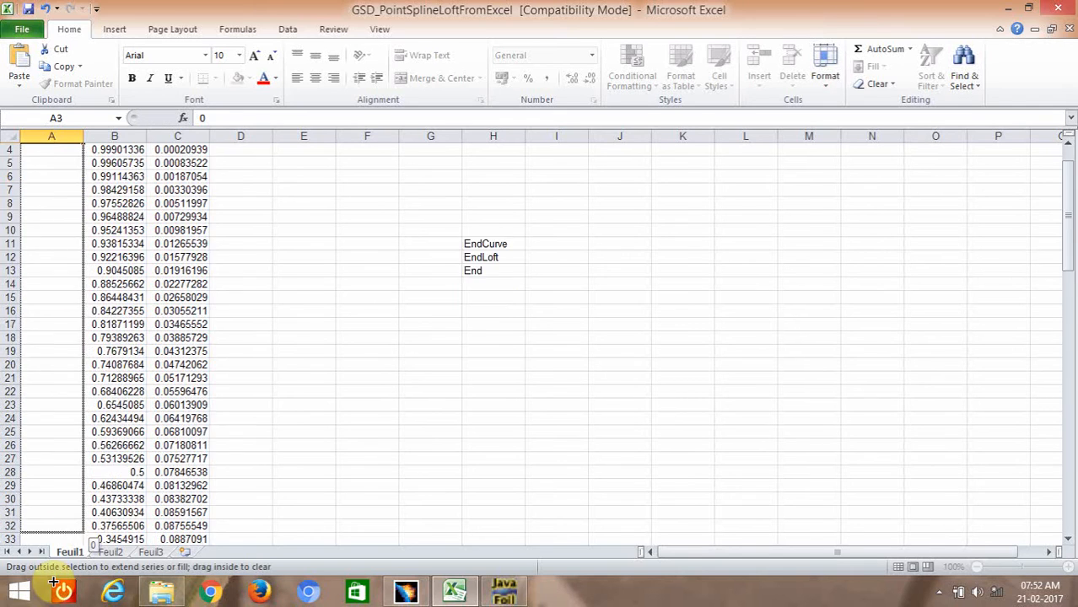
pyautogui.scroll(-3)
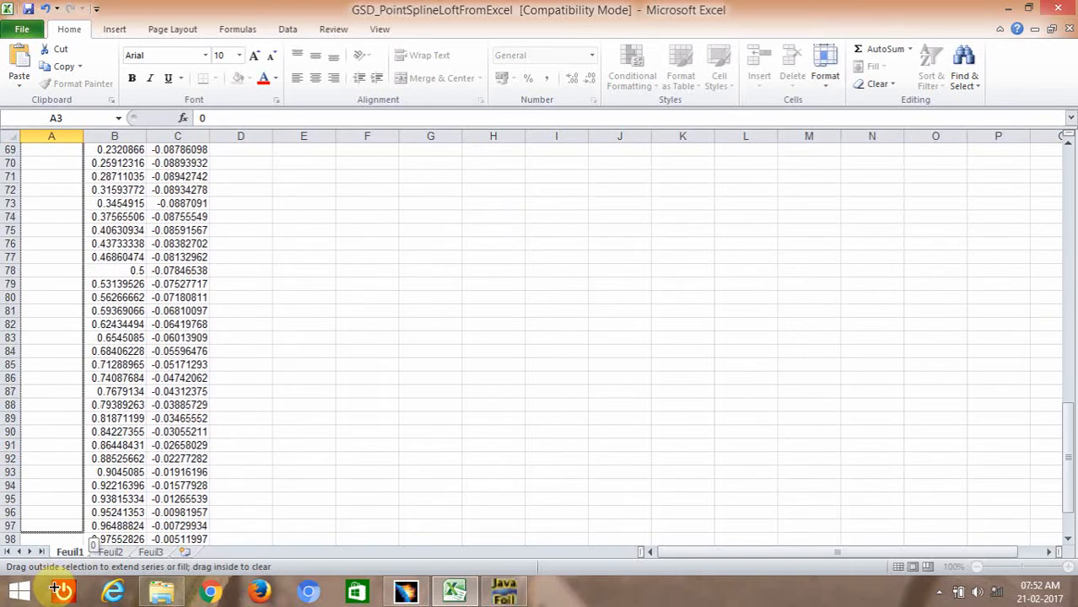
pyautogui.scroll(-3)
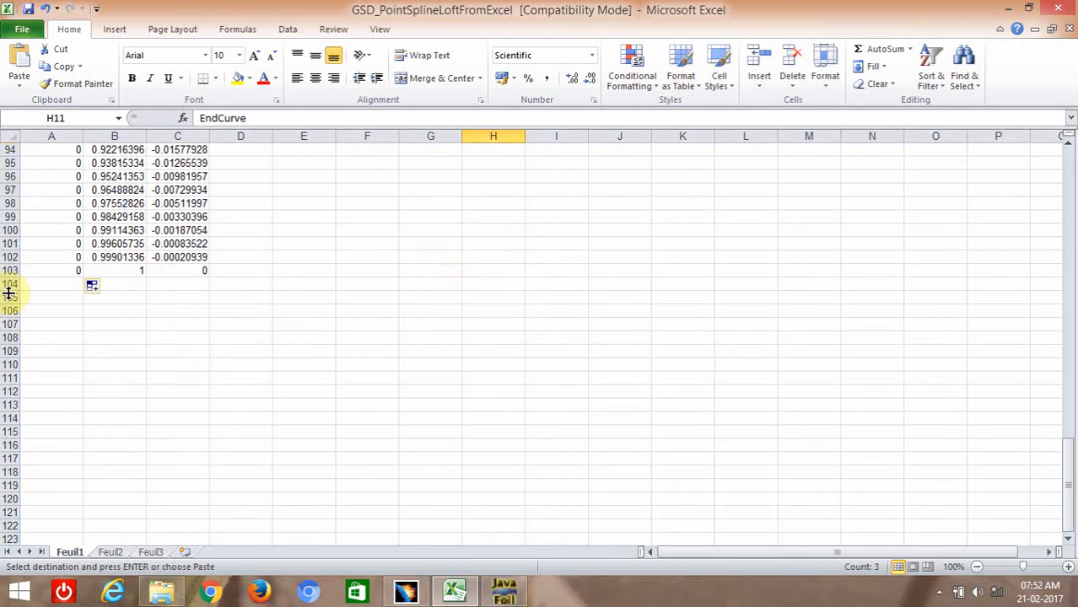
pyautogui.click(51, 284)
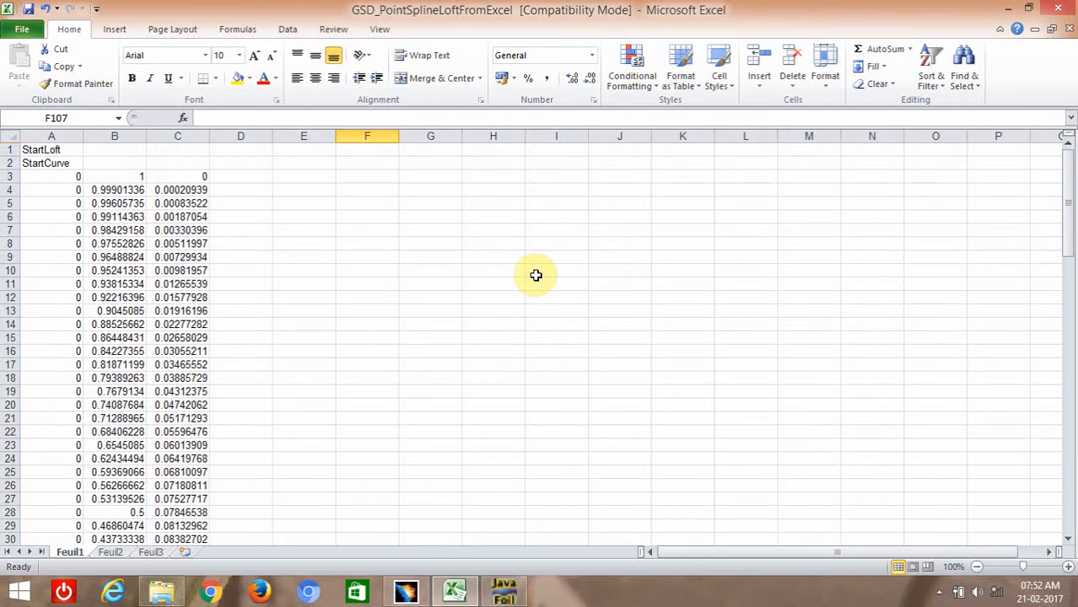
pyautogui.moveTo(380, 29)
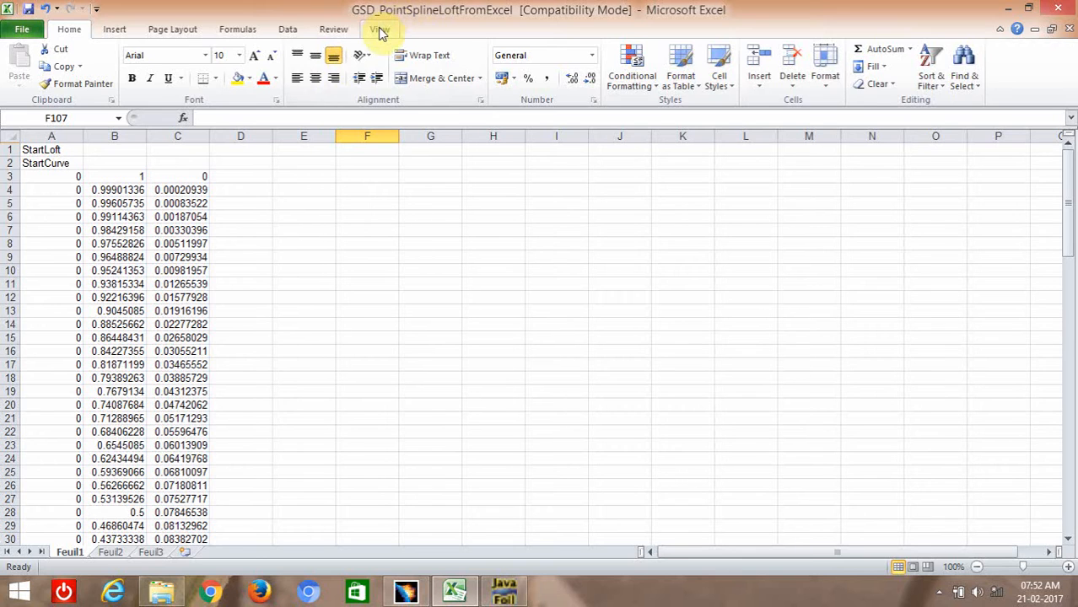
# Run the Feuil1.Main macro with option 1 to create points only.
pyautogui.click(379, 29)
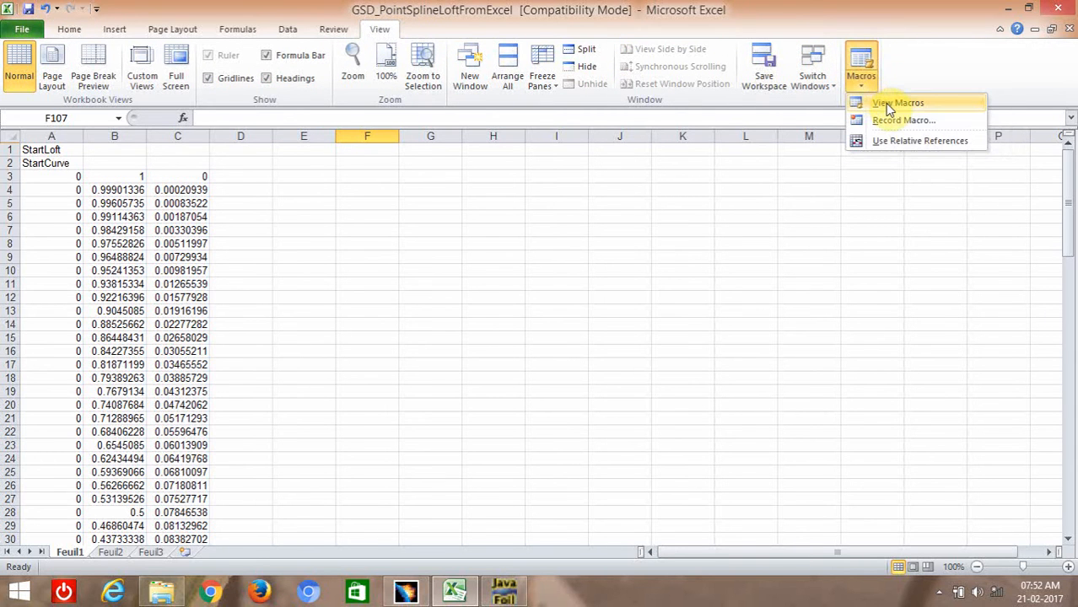
pyautogui.click(896, 102)
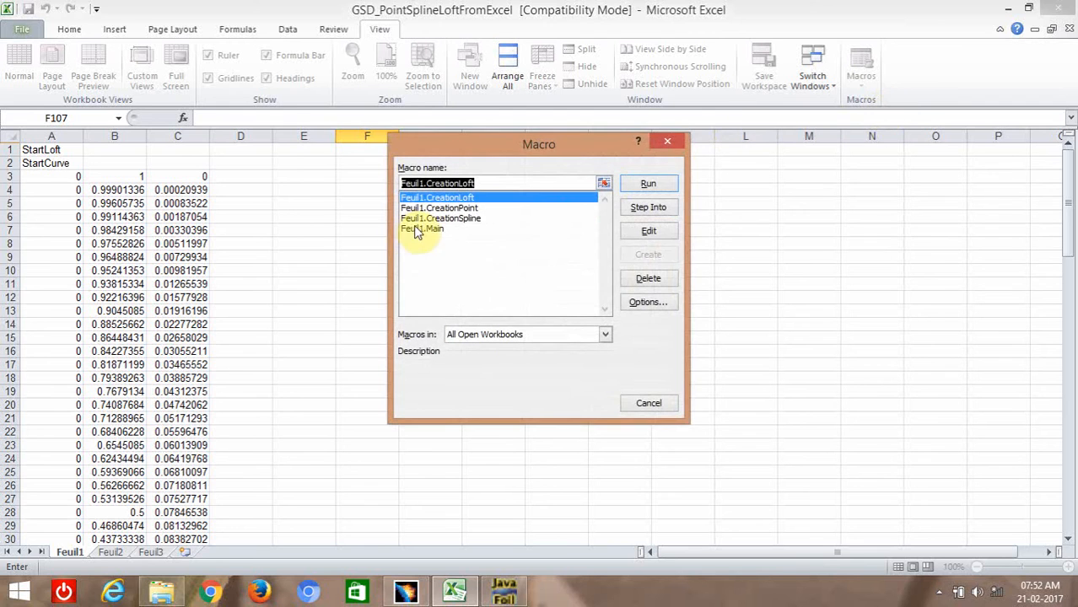
pyautogui.click(422, 228)
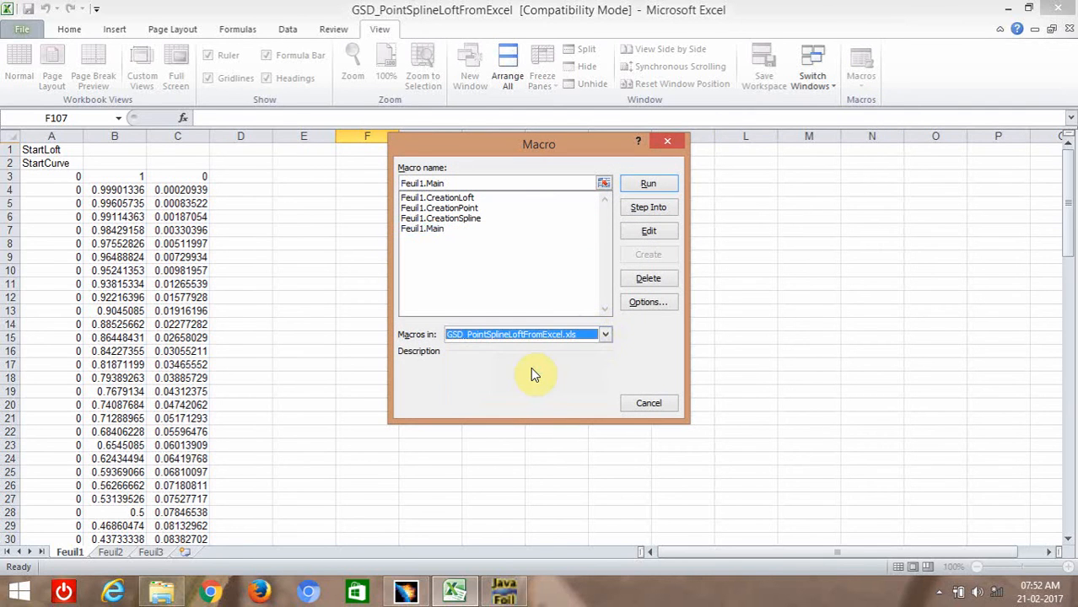
pyautogui.click(648, 183)
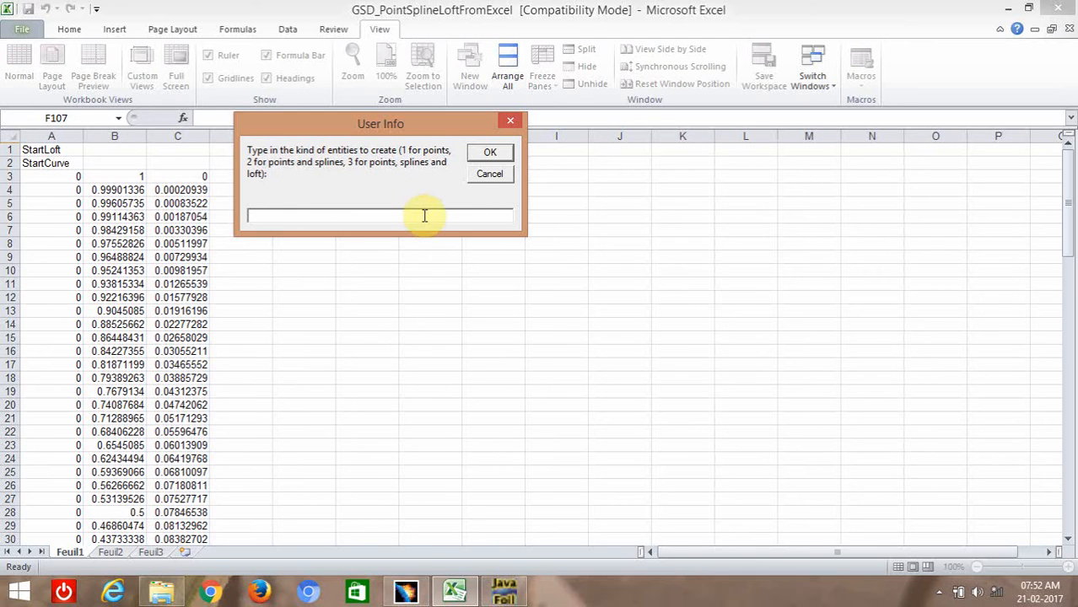
pyautogui.write('1')
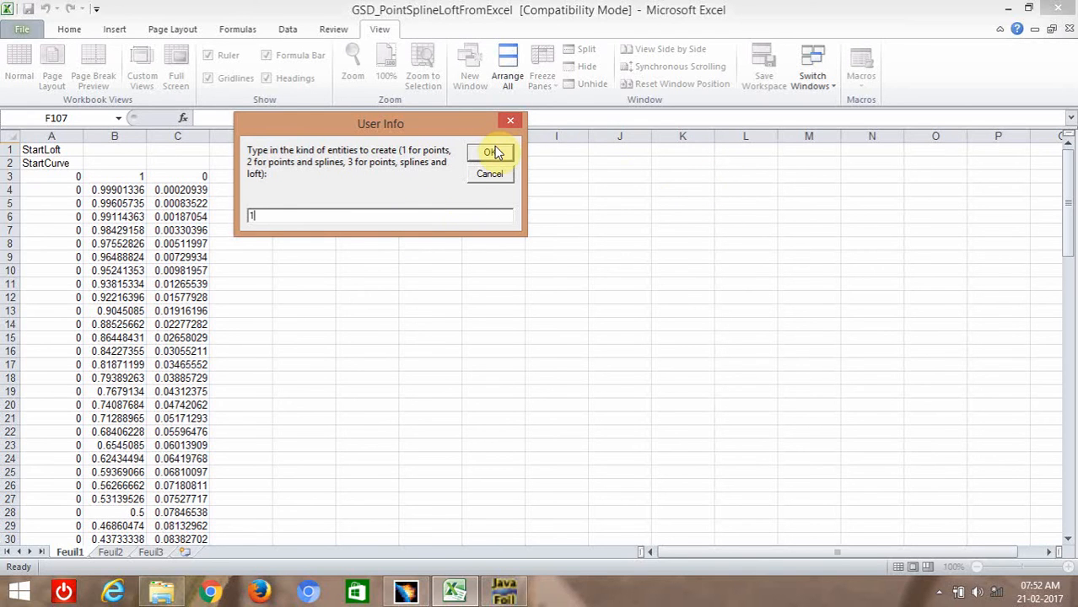
pyautogui.click(493, 153)
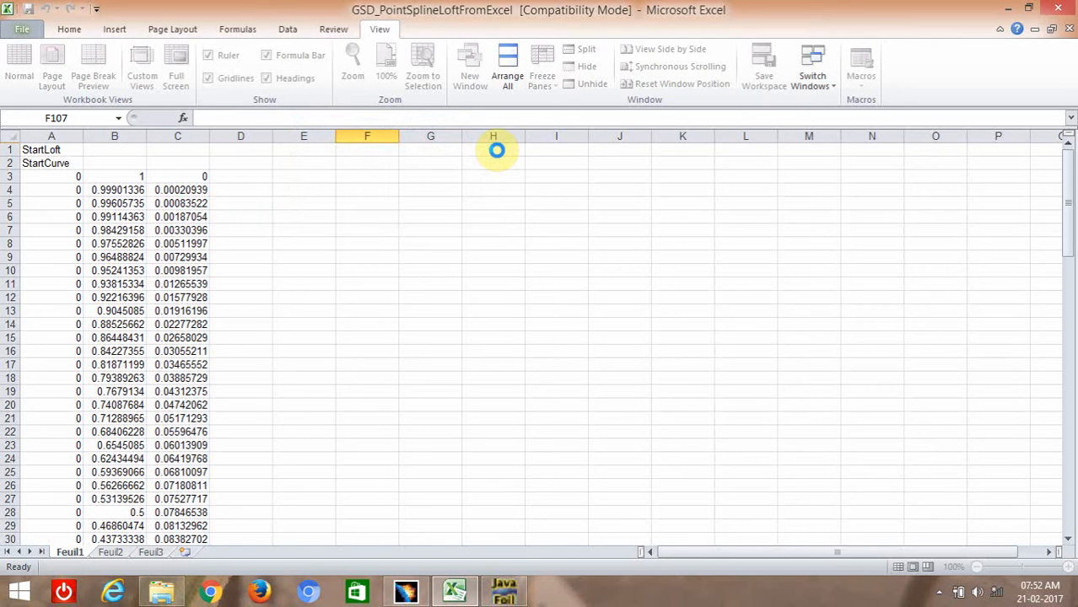
pyautogui.click(177, 189)
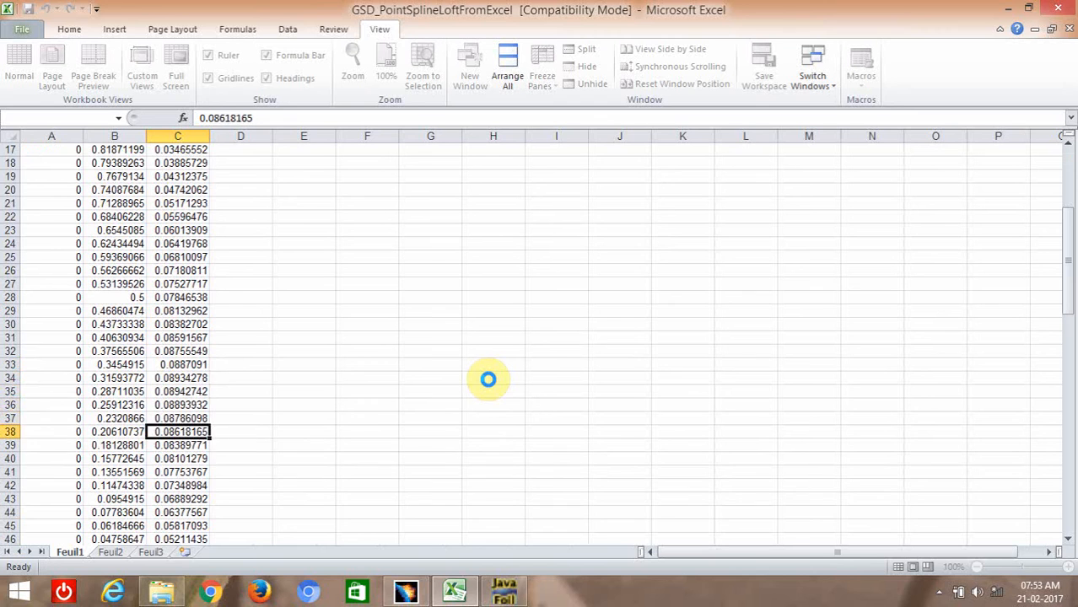
pyautogui.scroll(-3)
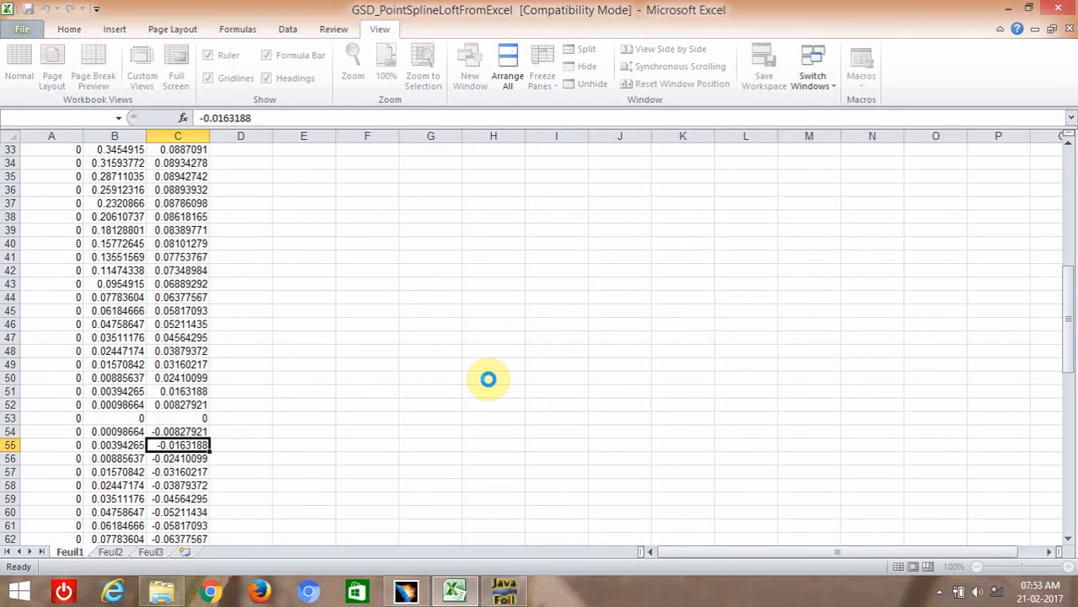
pyautogui.scroll(-3)
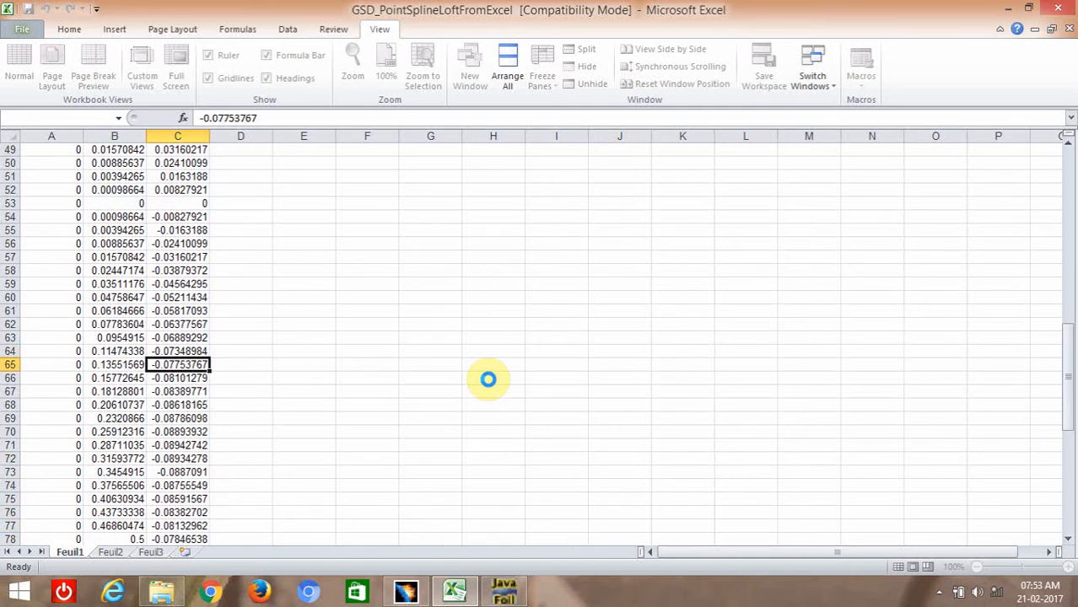
pyautogui.click(177, 472)
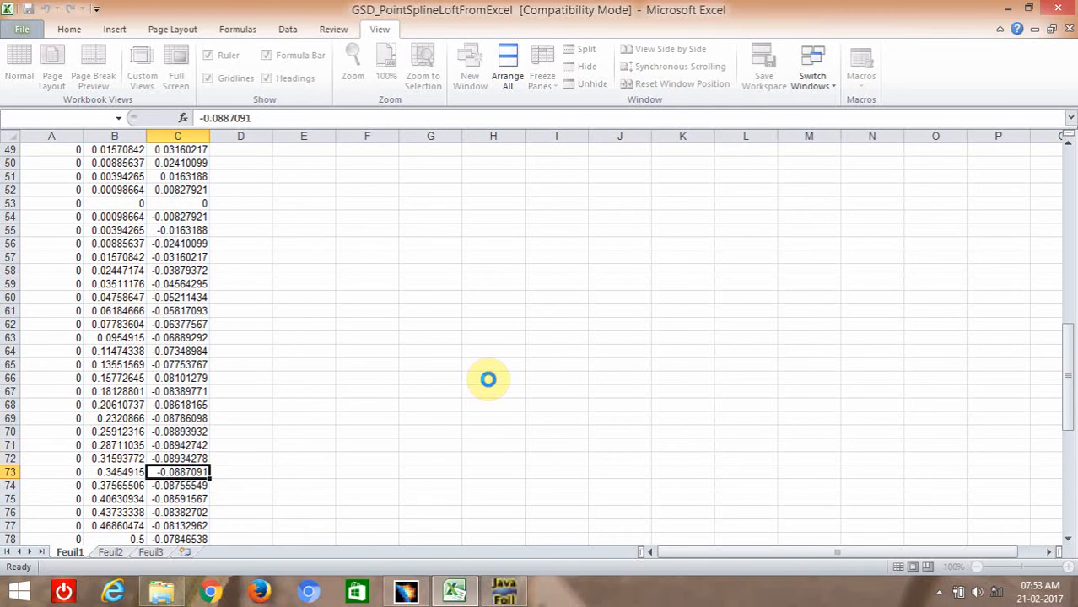
pyautogui.scroll(-3)
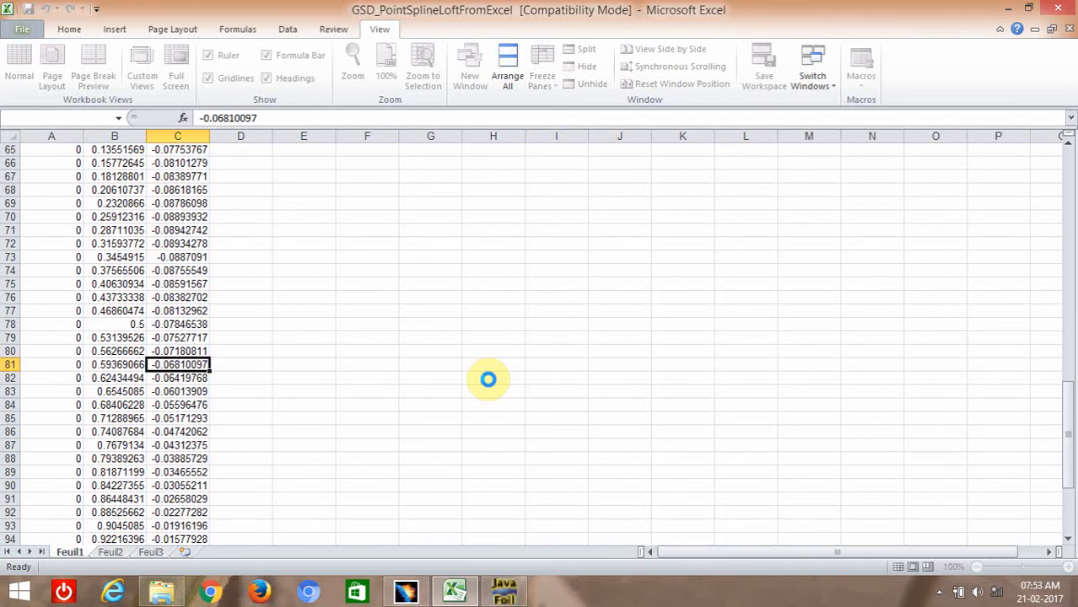
pyautogui.click(178, 471)
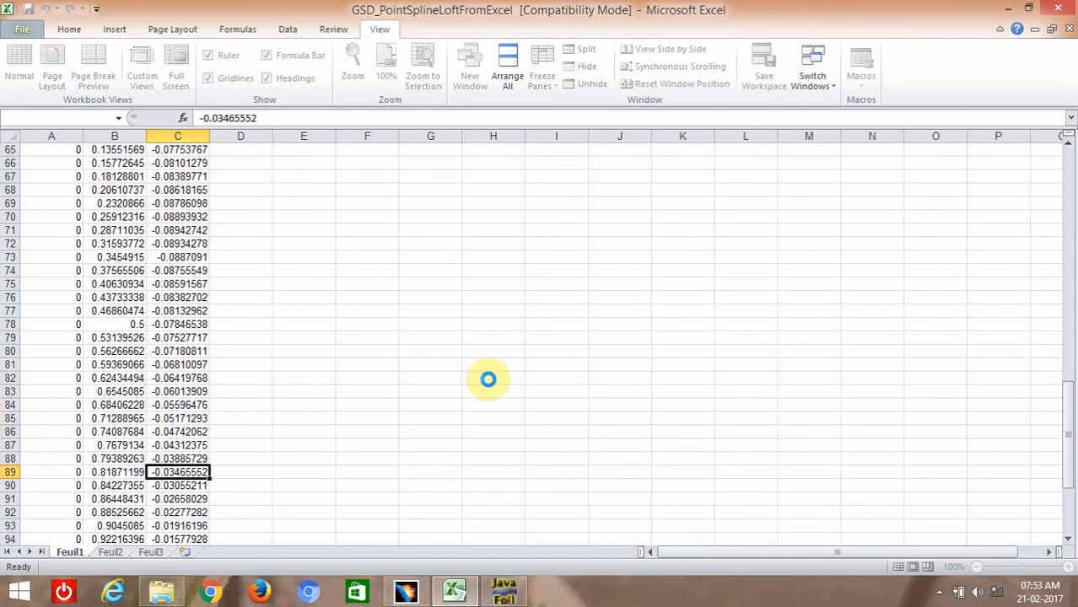
pyautogui.scroll(-3)
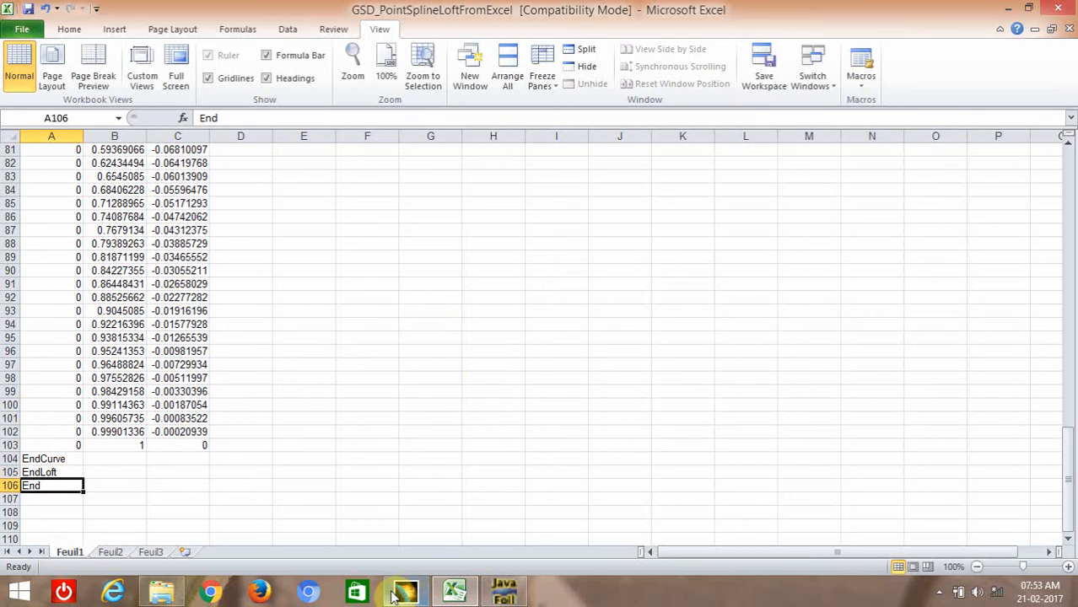
pyautogui.click(405, 590)
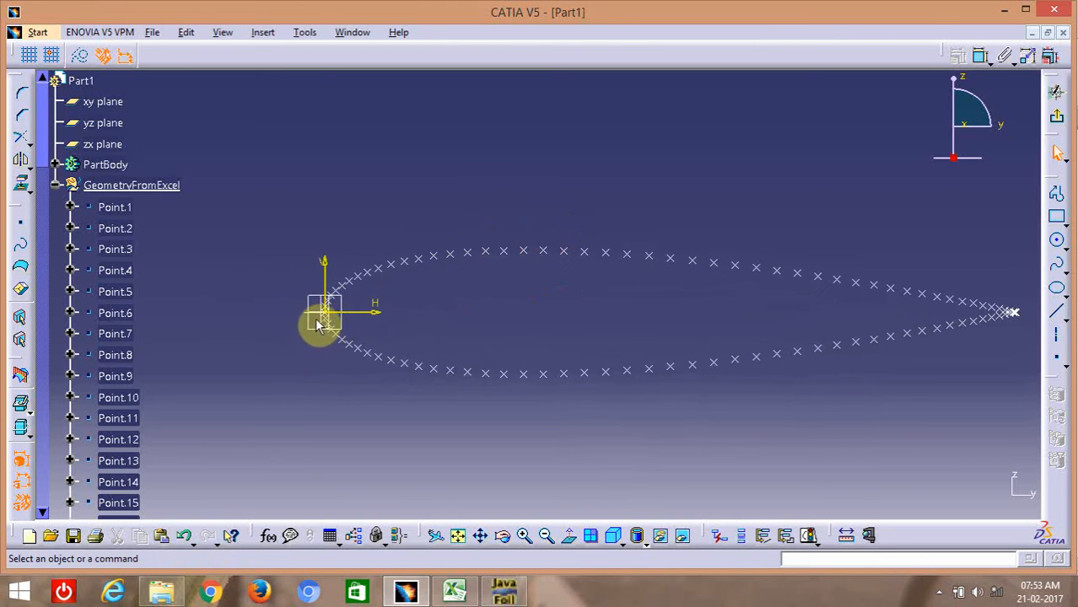
pyautogui.moveTo(967, 305)
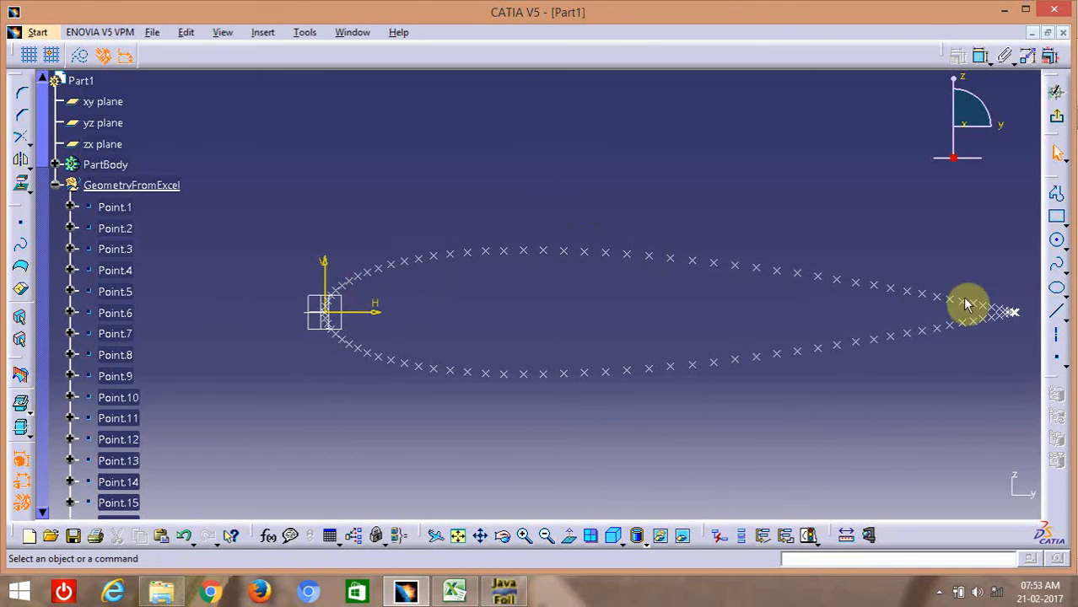
pyautogui.moveTo(341, 284)
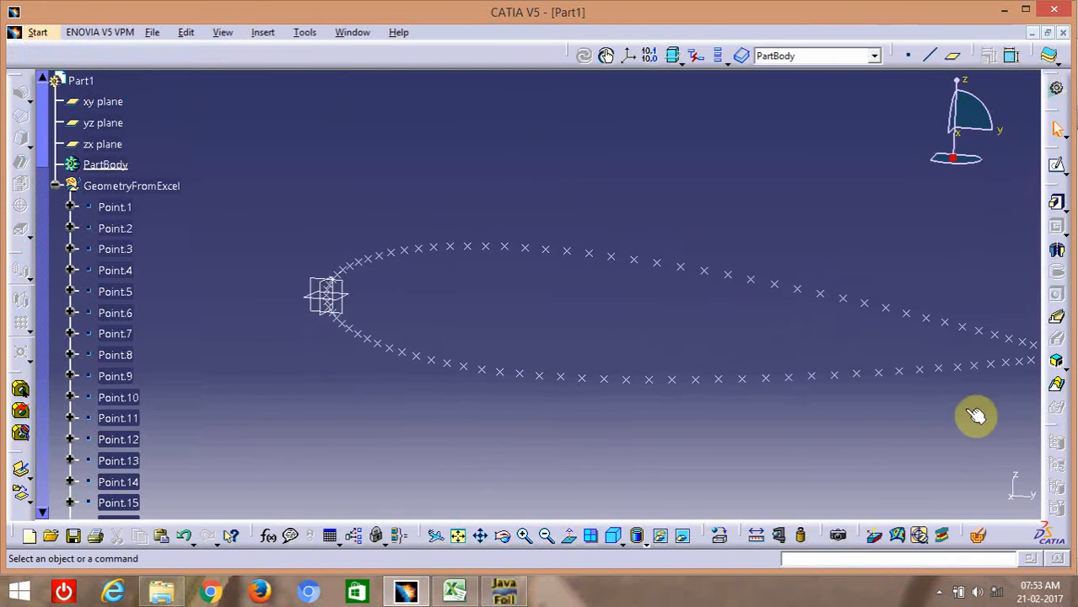
# Create a new empty Part2 via Start > Part Design and switch back to Excel.
pyautogui.click(37, 32)
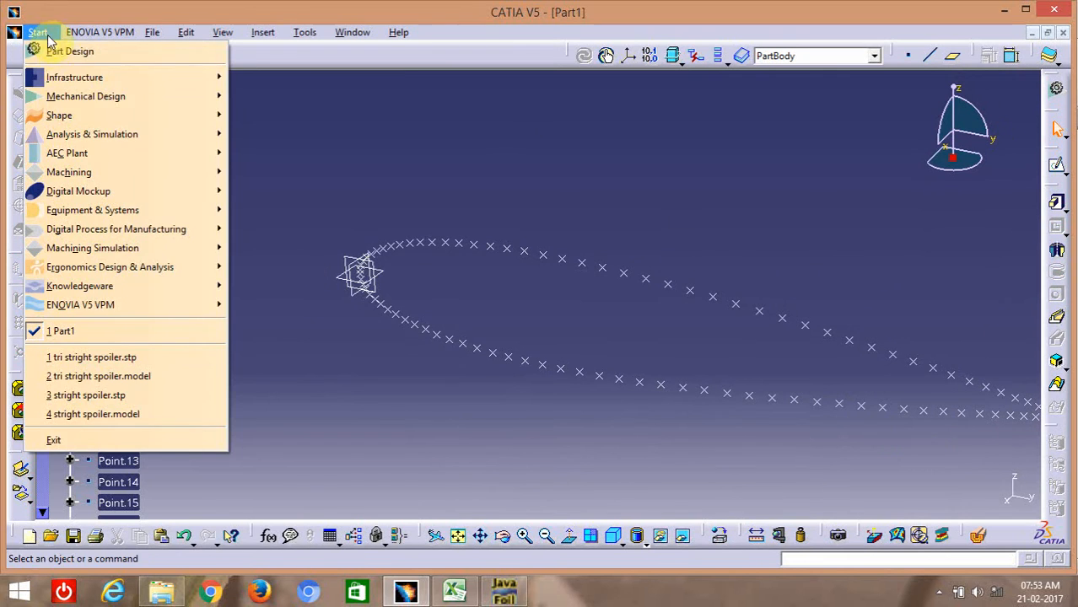
pyautogui.click(69, 51)
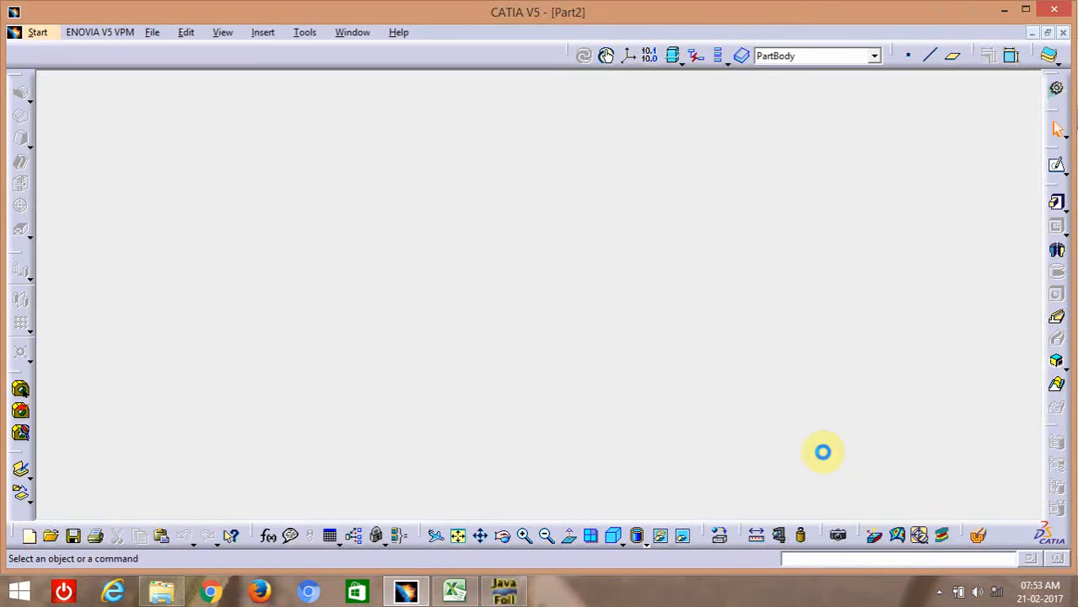
pyautogui.click(455, 590)
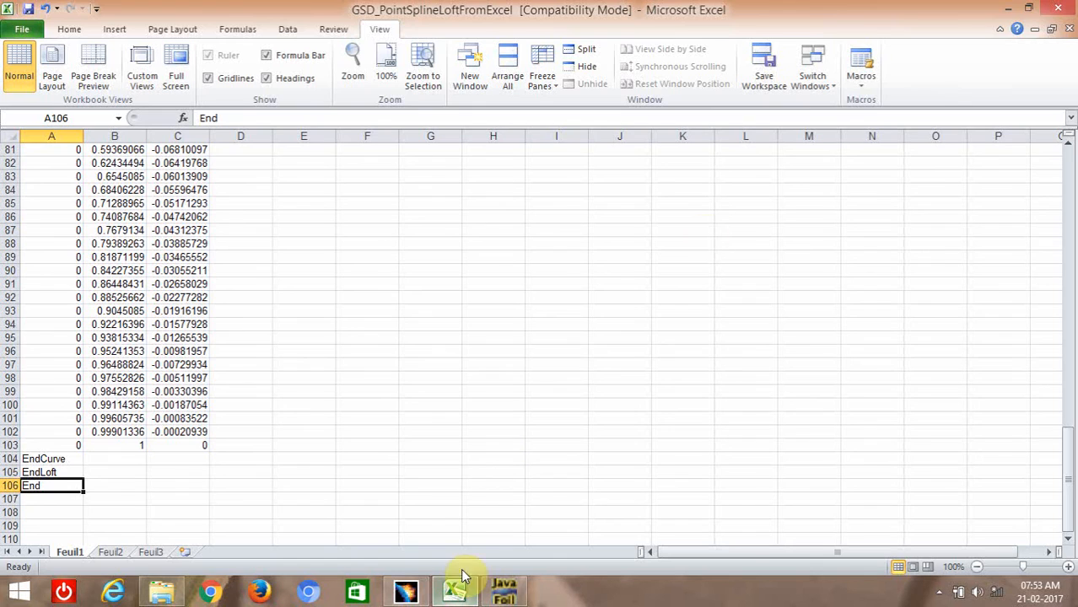
# Rerun Feuil1.Main from This Workbook with option 2 to build points and splines.
pyautogui.click(860, 67)
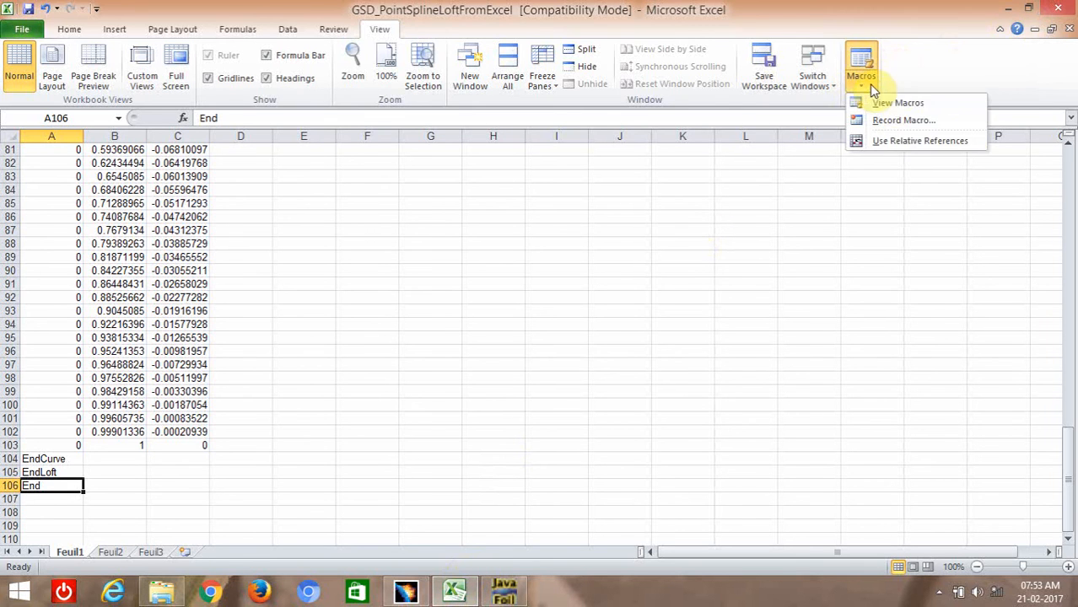
pyautogui.click(898, 103)
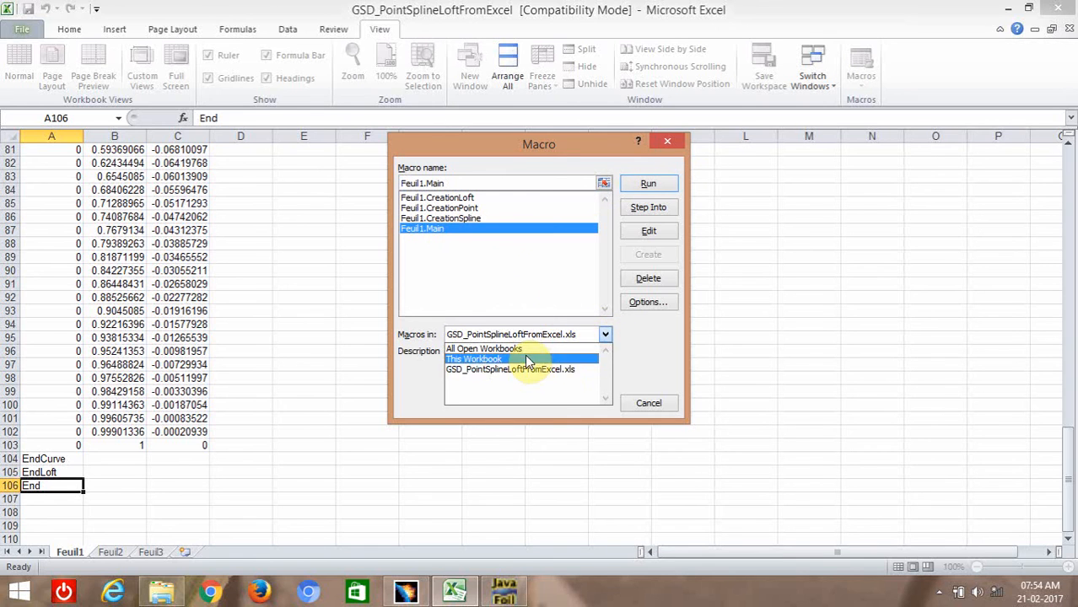
pyautogui.click(648, 183)
pyautogui.write('2')
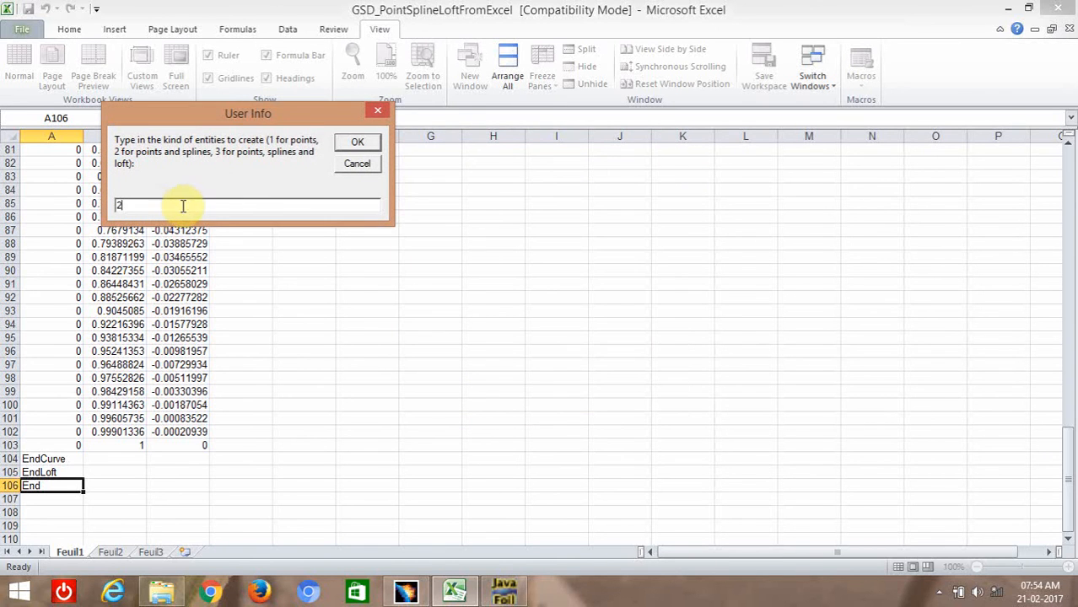
pyautogui.click(356, 140)
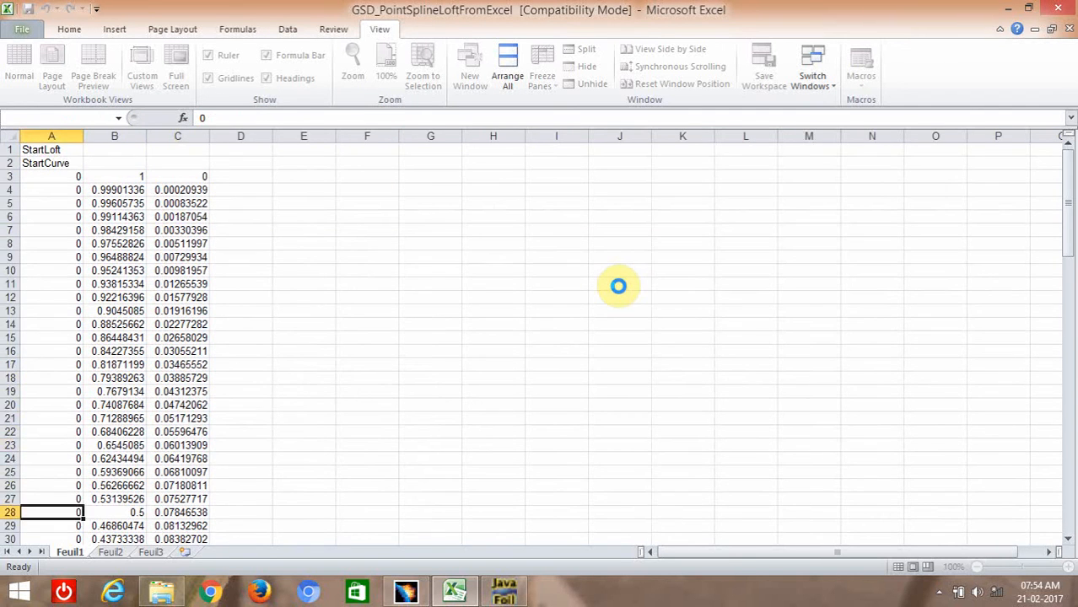
pyautogui.scroll(-3)
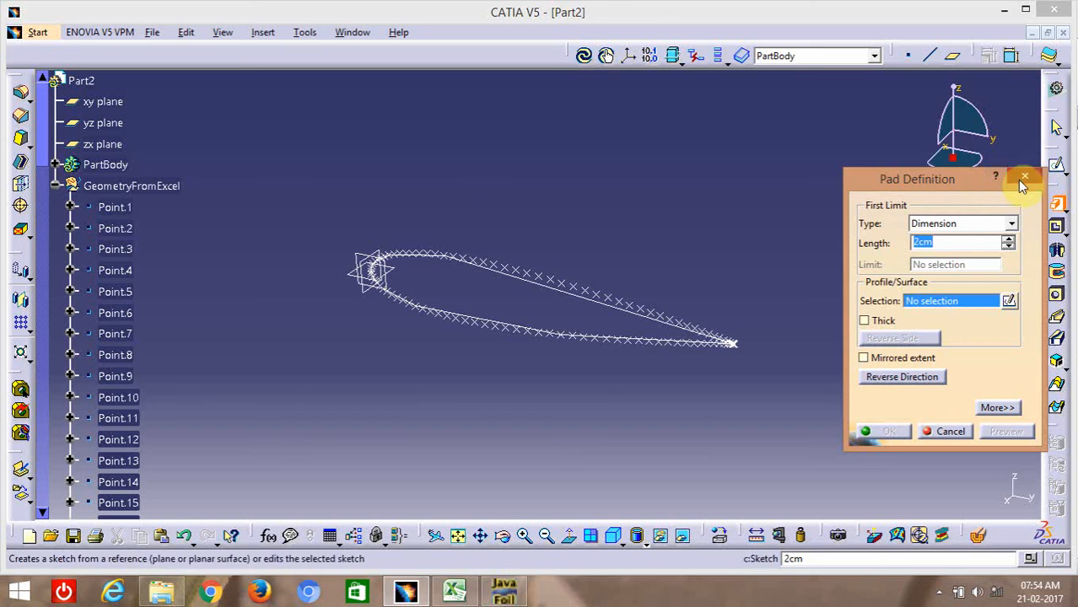
# Cancel the pad and inspect the spline's first airfoil point in Spline Definition.
pyautogui.click(1025, 178)
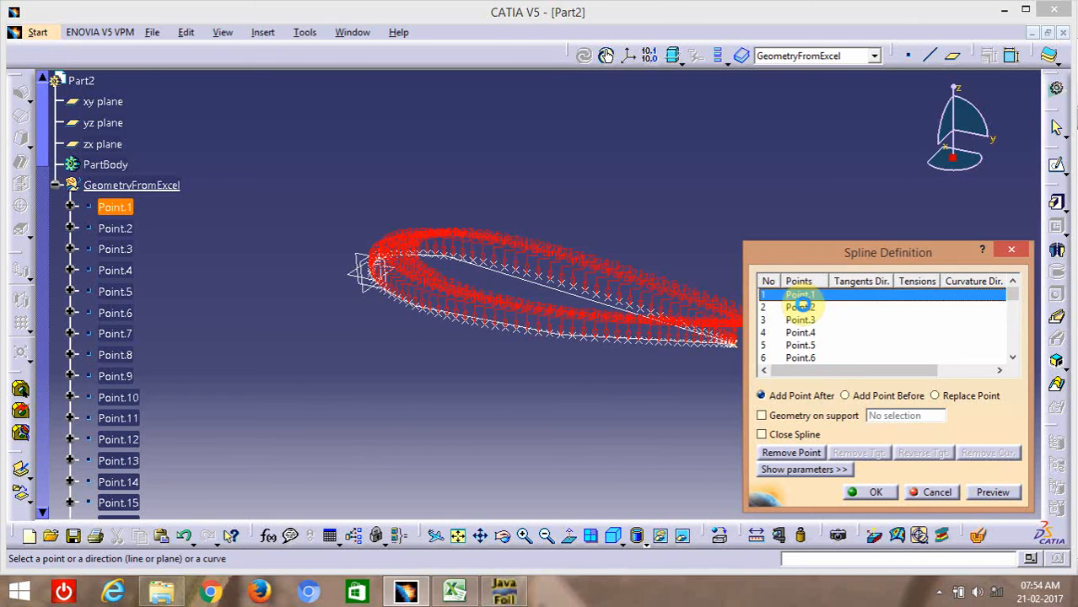
pyautogui.click(876, 492)
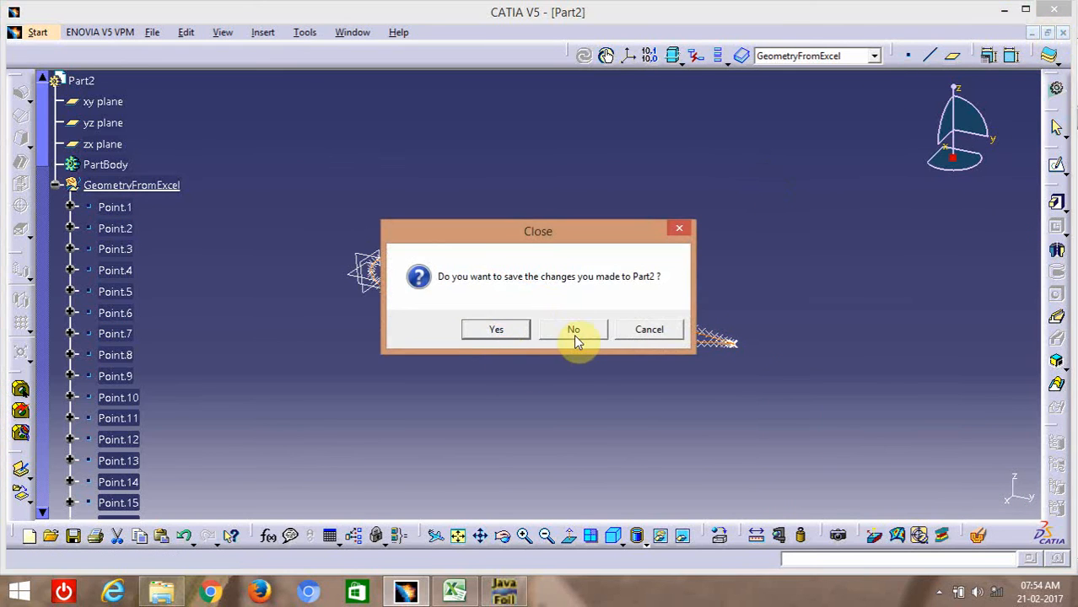
# Discard changes to Part2, then exit CATIA, discarding Part1 changes too.
pyautogui.click(574, 329)
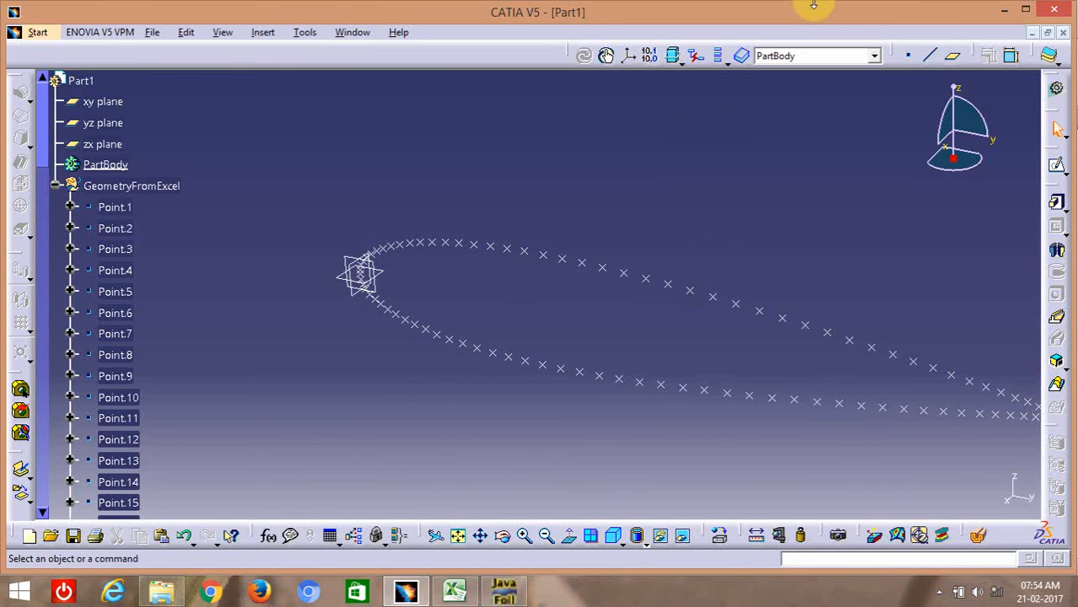
pyautogui.click(1062, 23)
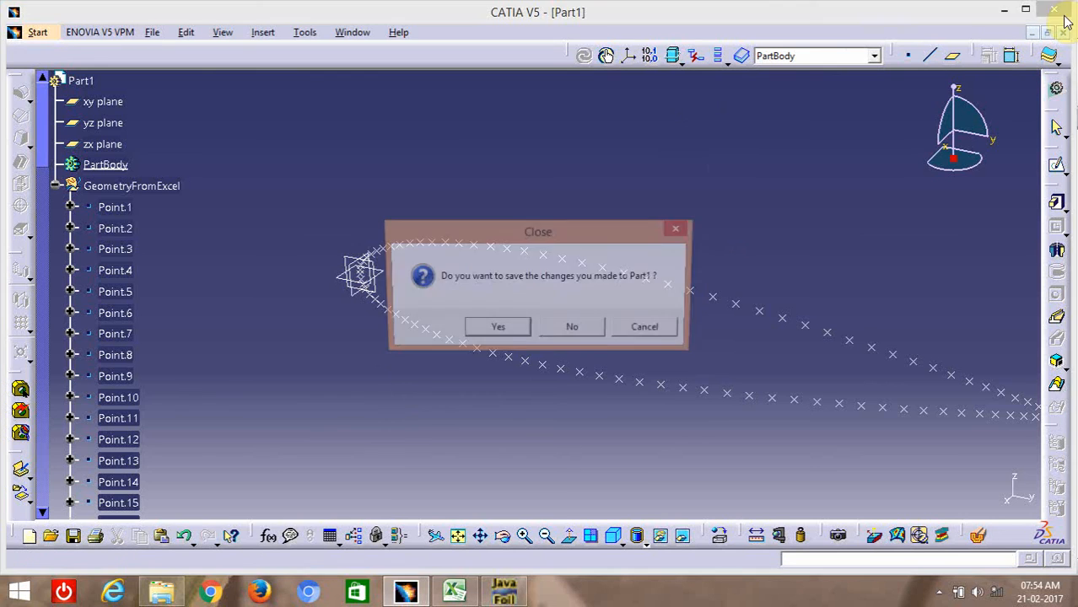
pyautogui.click(571, 326)
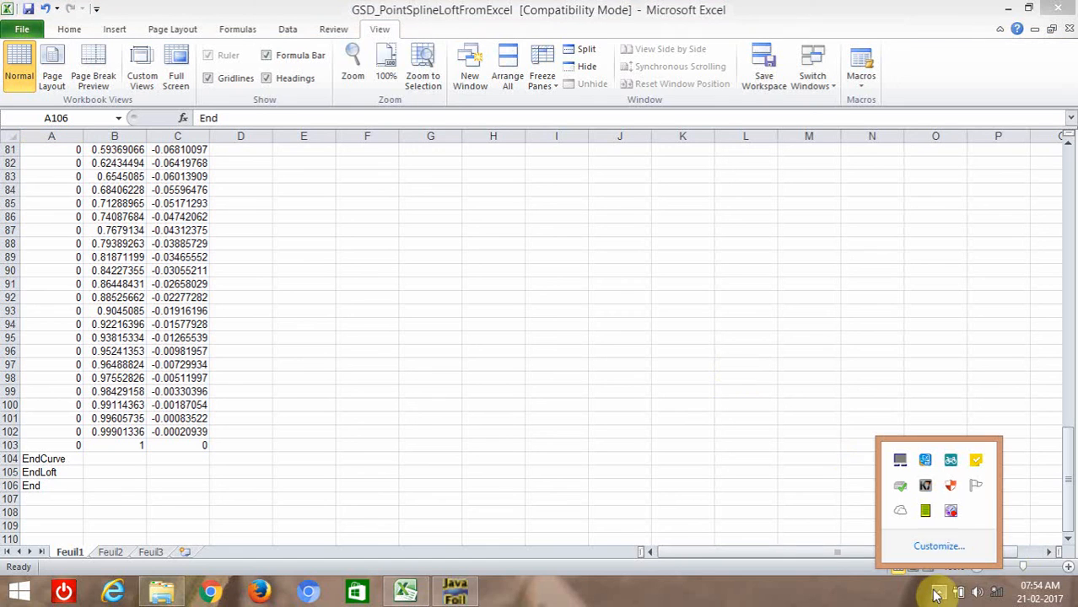
pyautogui.moveTo(952, 513)
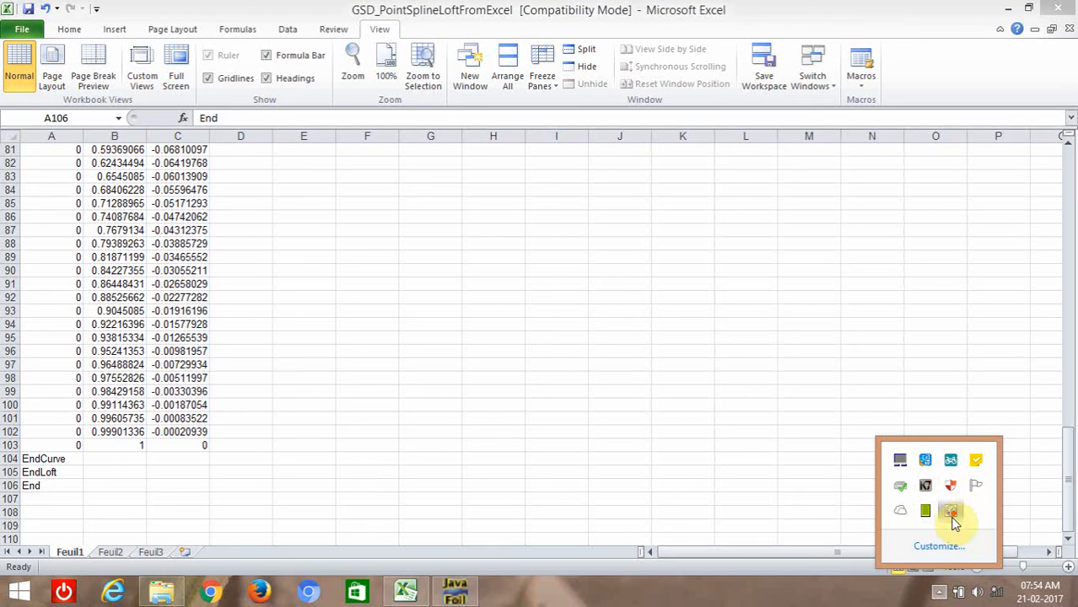